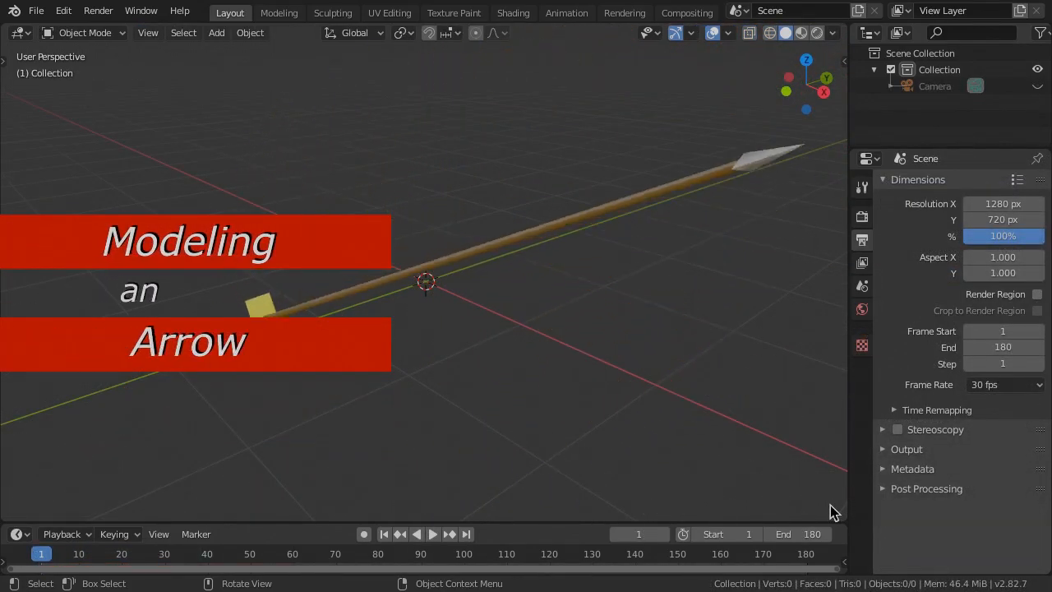
Add a cylinder shaft with radius 0.004 and Location X -0.375 for the arrow.
left_click(217, 33)
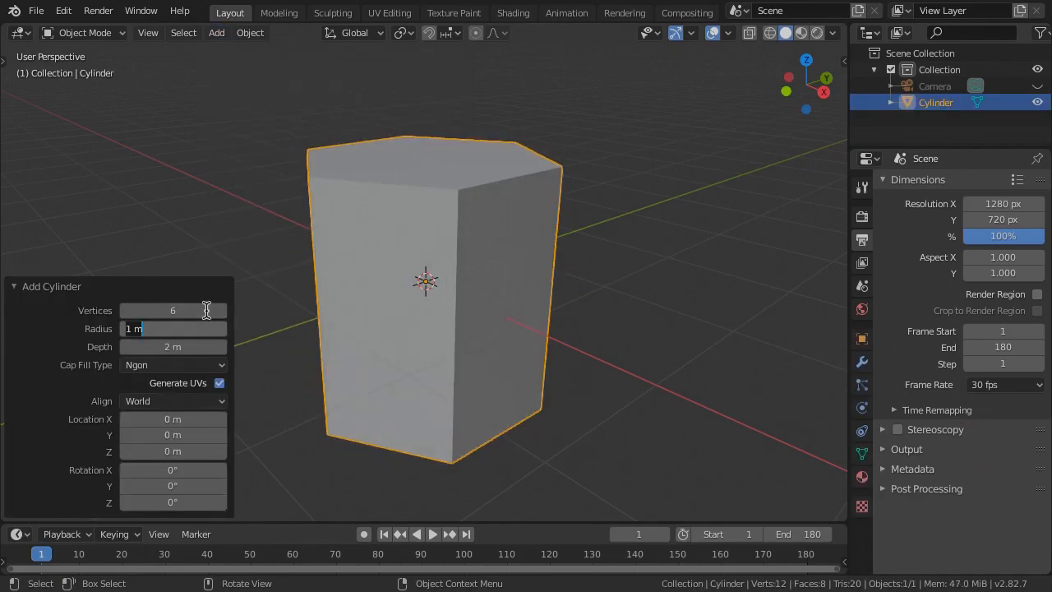
type("0.004")
left_click(173, 346)
type("0.75")
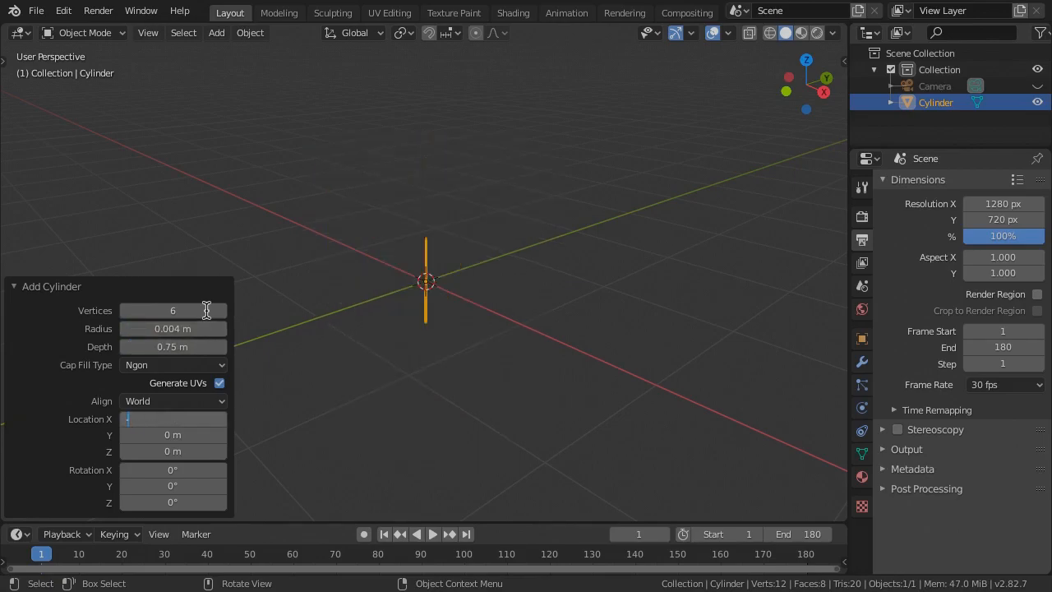
type("-.375 m")
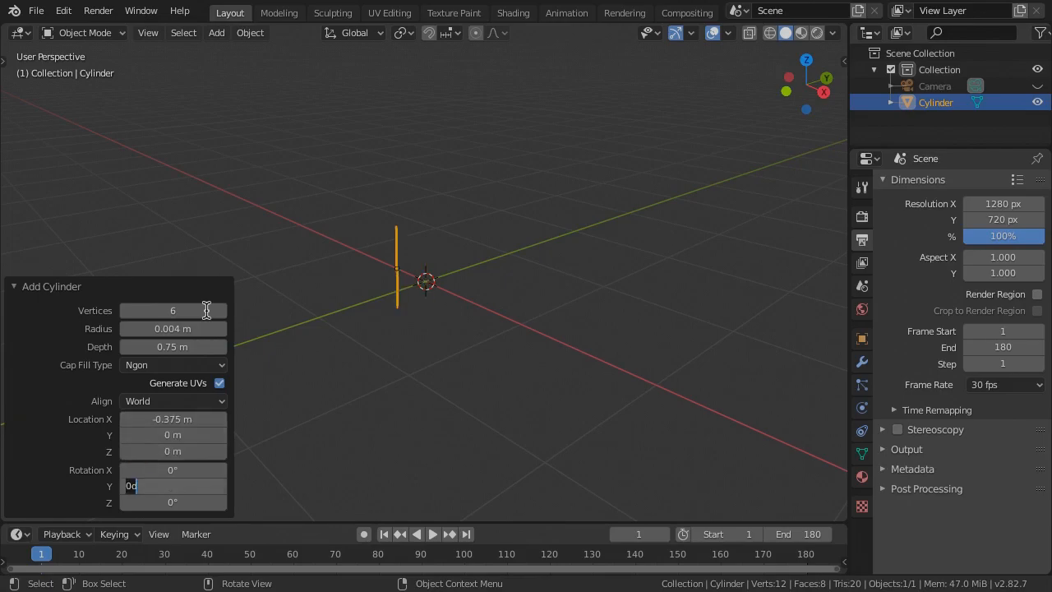
Rotate the shaft 90° on Y, set its origin to the 3D cursor and enter Edit Mode.
type("90°")
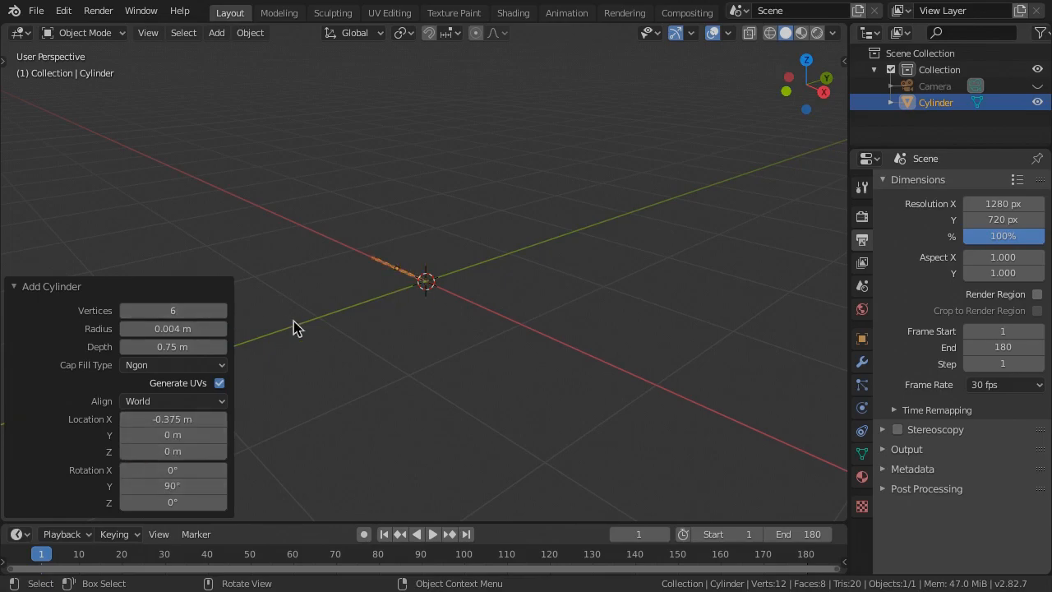
left_click(250, 33)
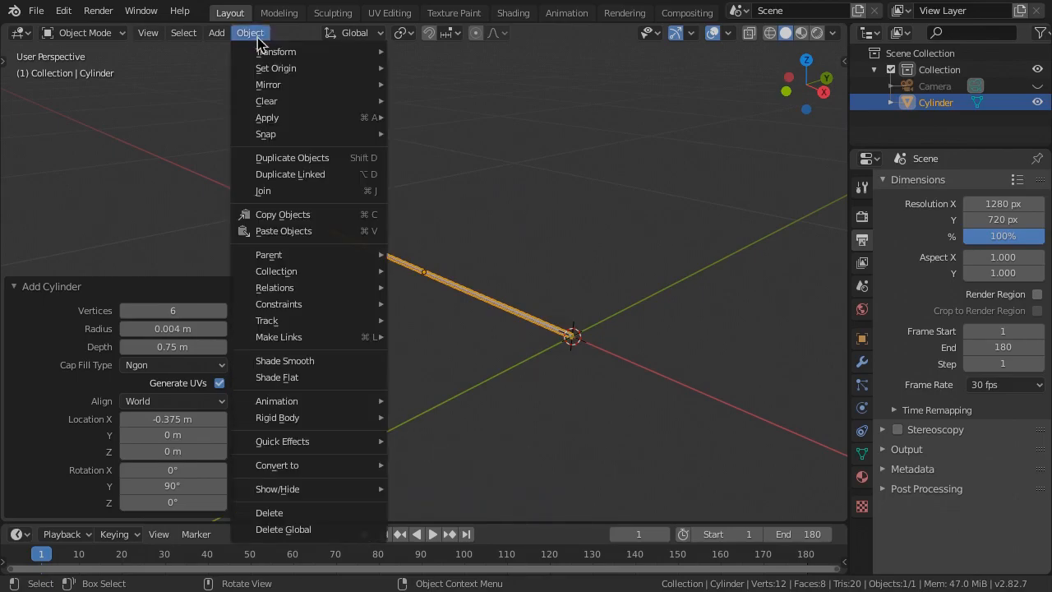
mouse_move(276, 68)
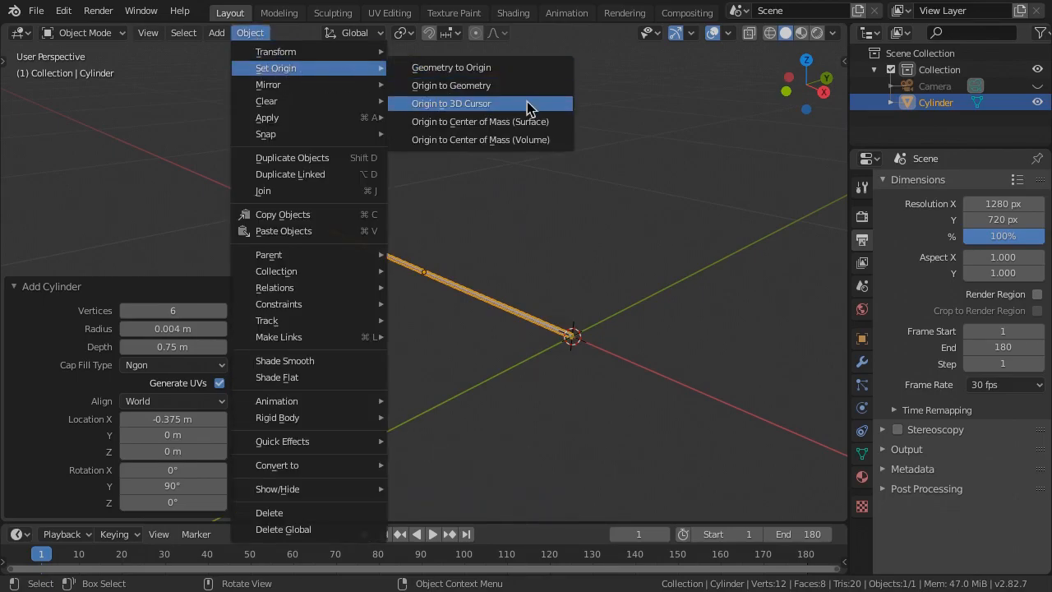
left_click(451, 102)
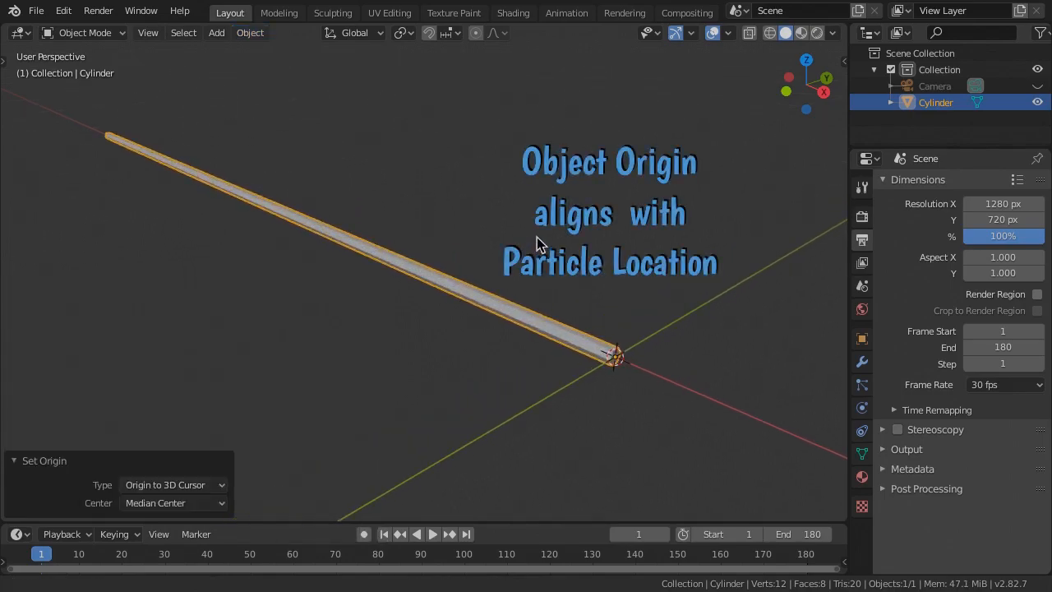
mouse_move(611, 414)
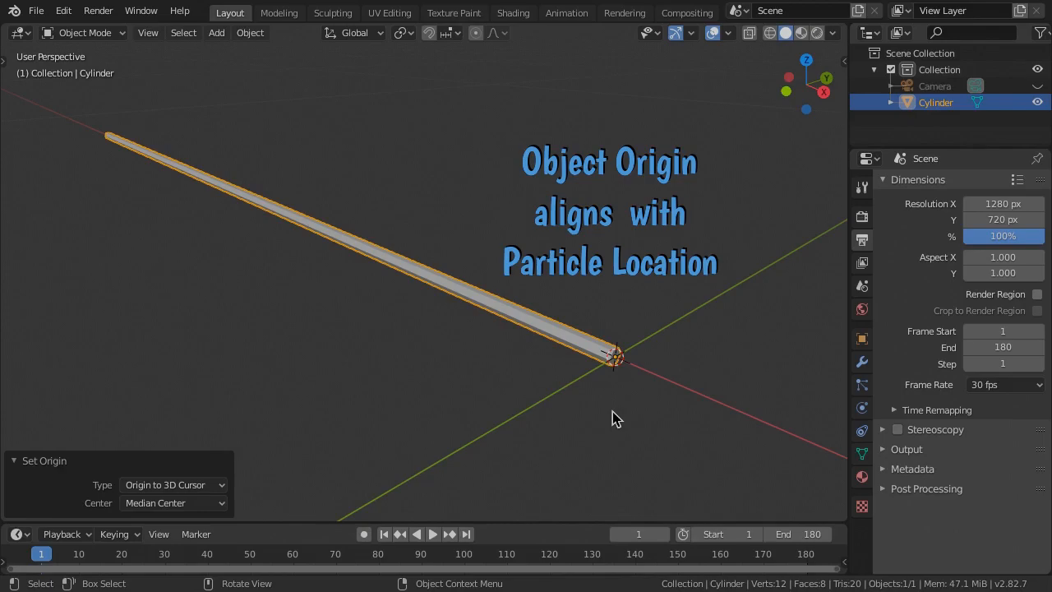
key("Tab")
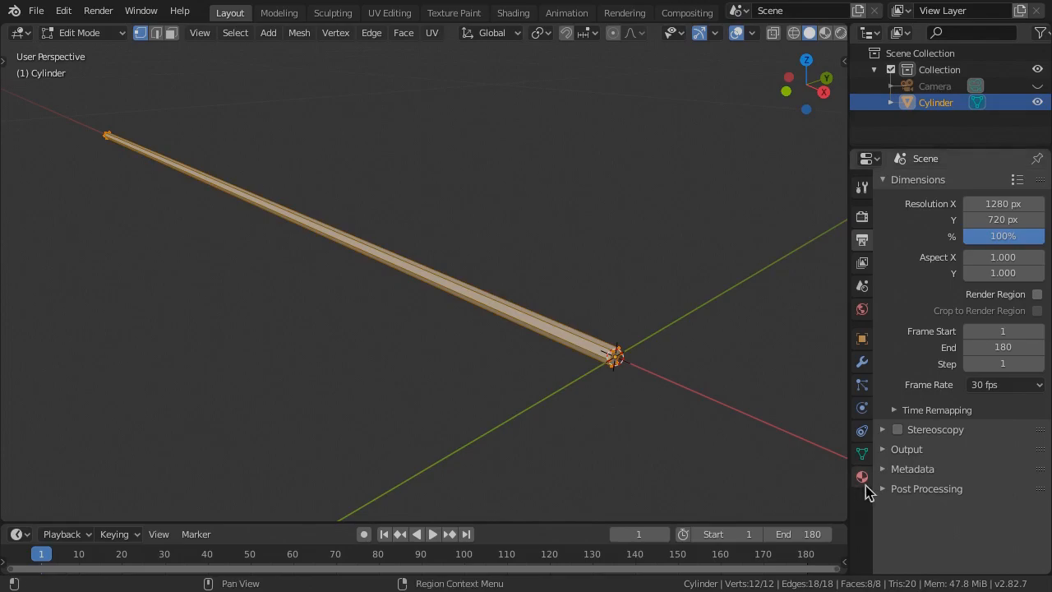
Create a material named 'shaft' with a brown base colour on the cylinder.
left_click(861, 476)
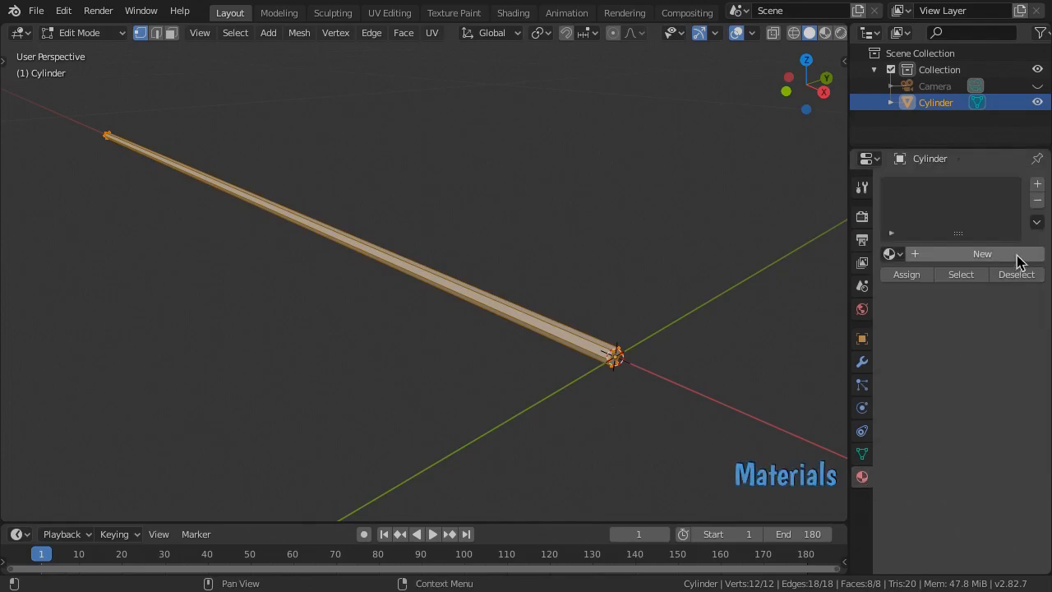
left_click(983, 253)
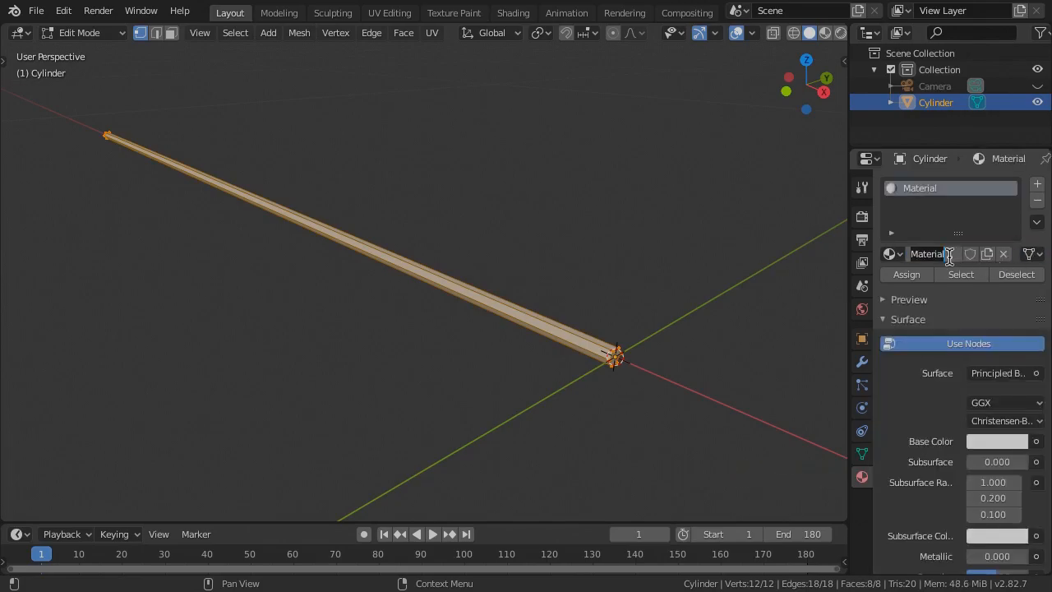
type("shaft")
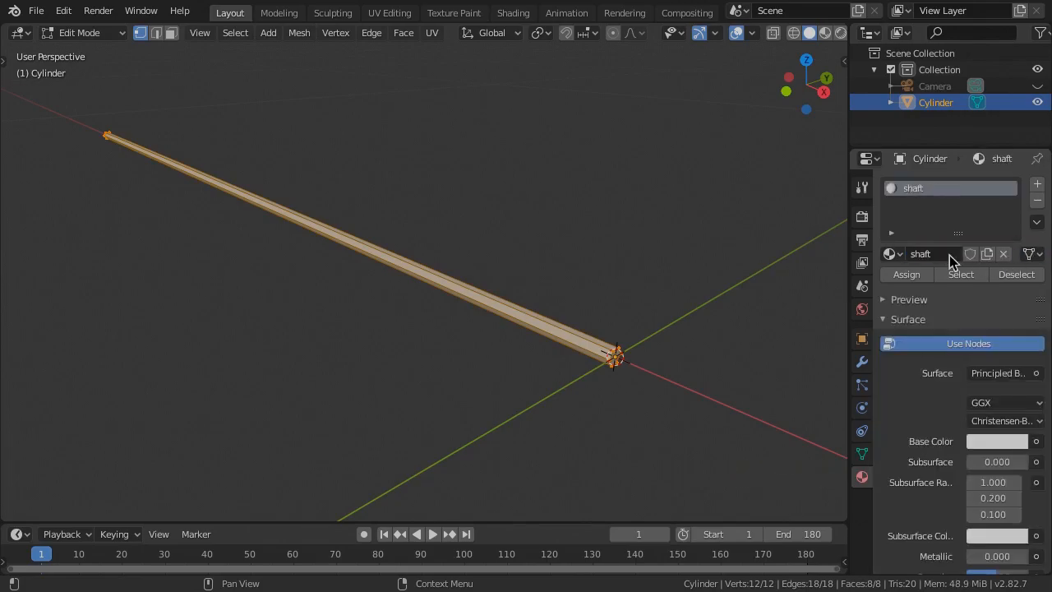
left_click(996, 440)
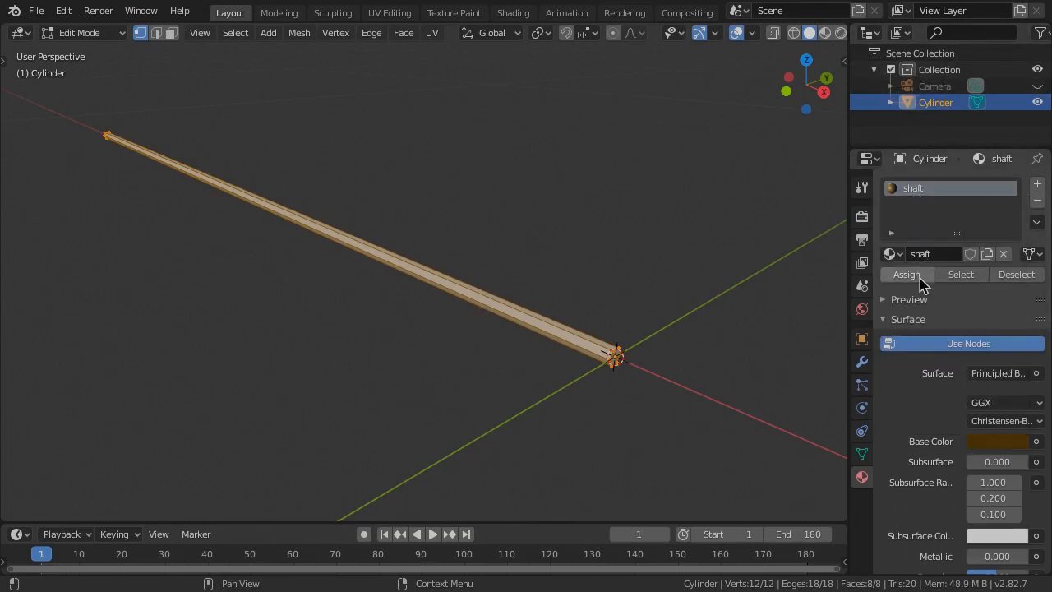
mouse_move(956, 309)
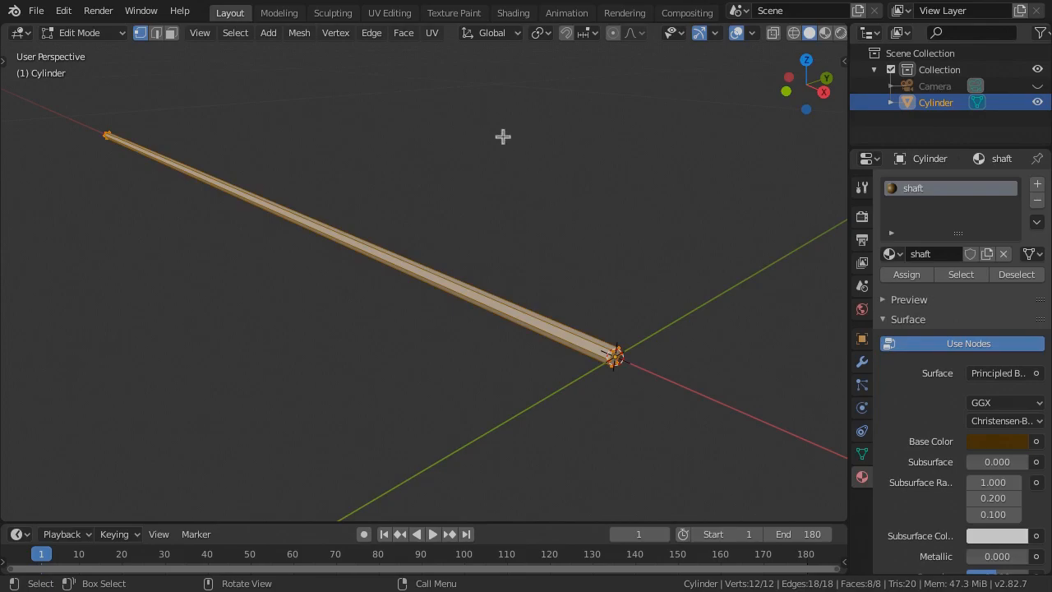
Add a cone arrowhead with base radius 0.015.
key("shift+a")
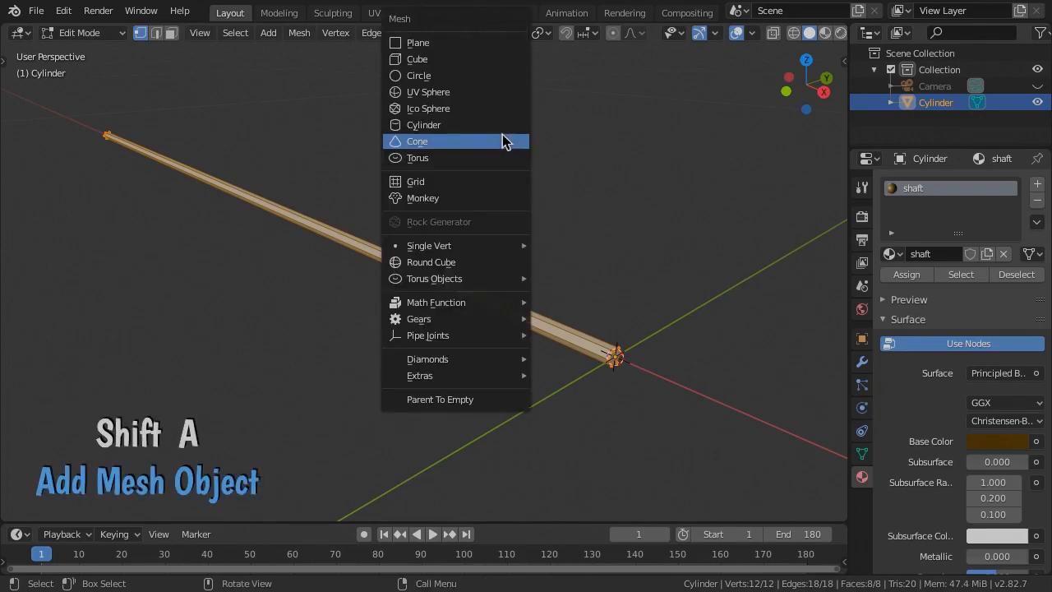
left_click(417, 141)
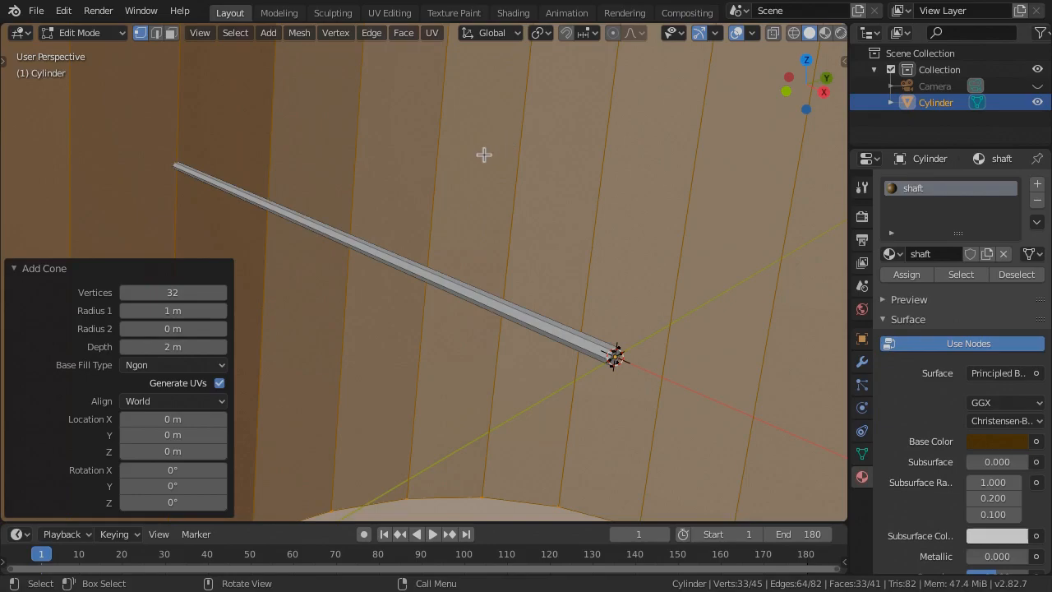
left_click(173, 292)
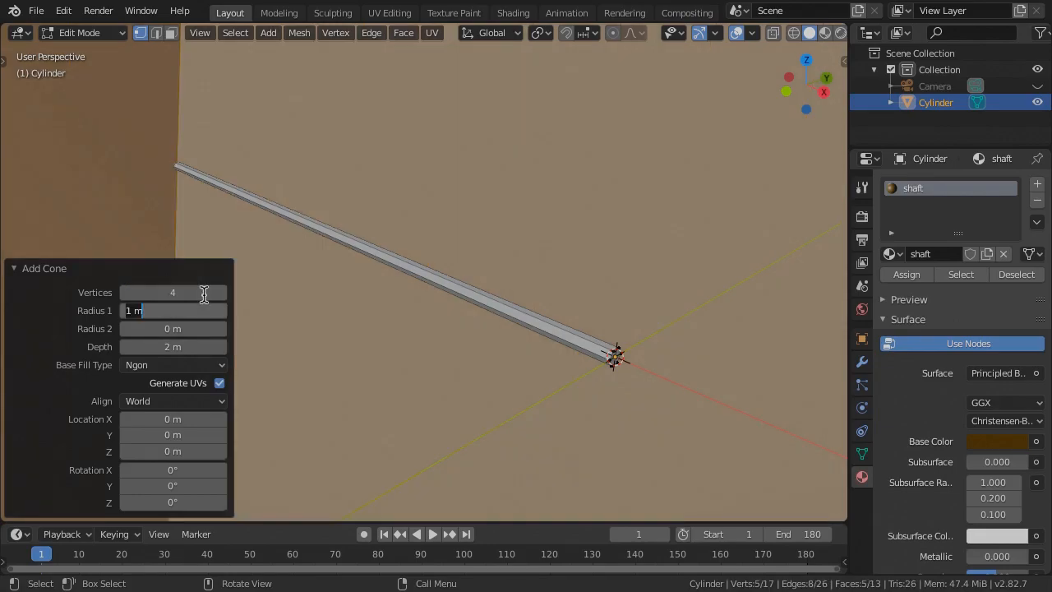
type(".015")
left_click(173, 347)
type("0.05")
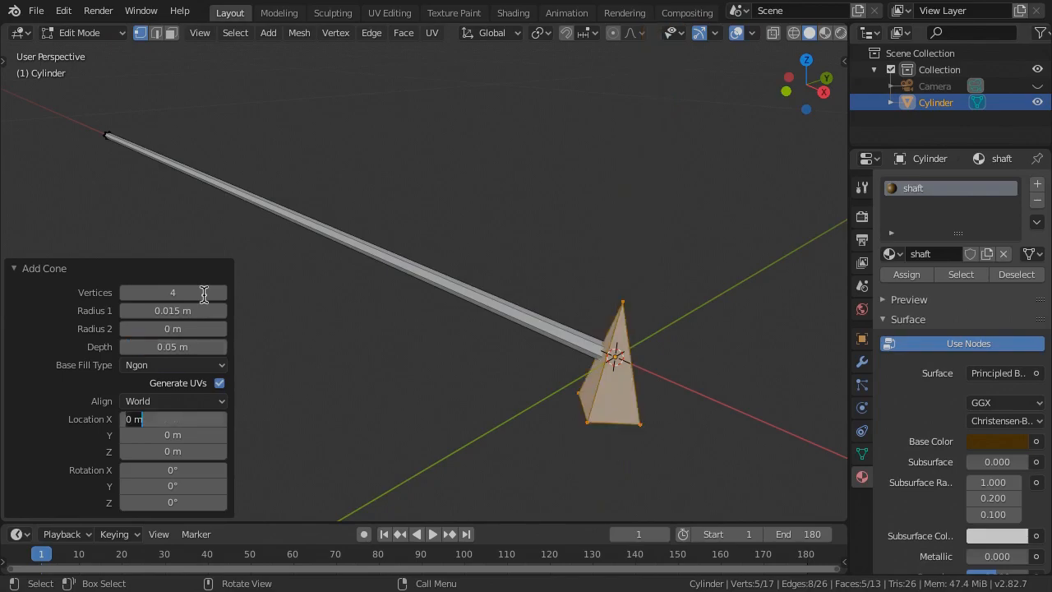
Give the cone a triangle-fan base, Location X 0.02 and rotate it to point along the shaft.
left_click(173, 365)
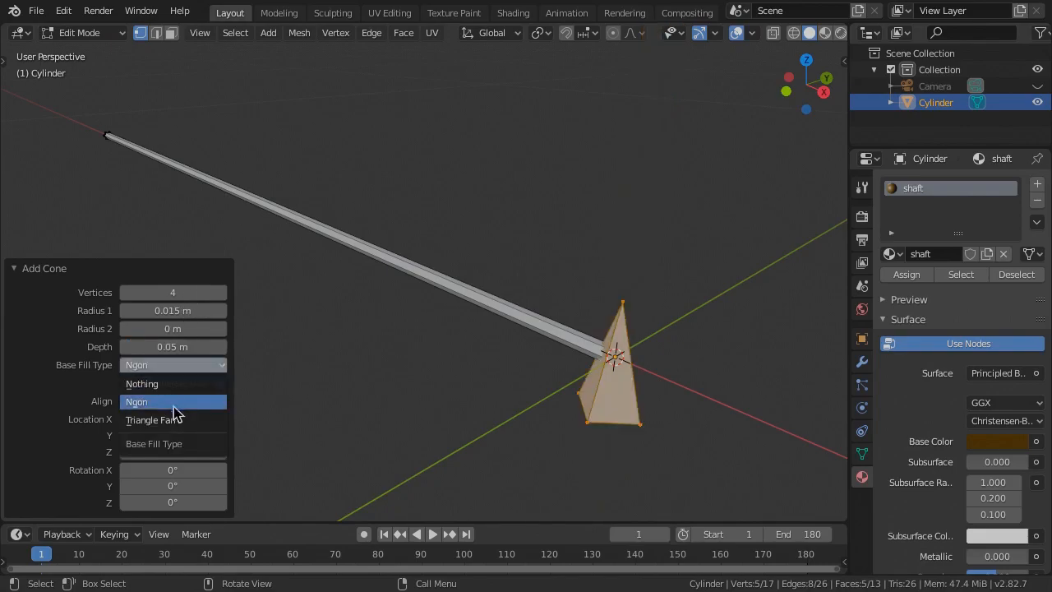
left_click(152, 419)
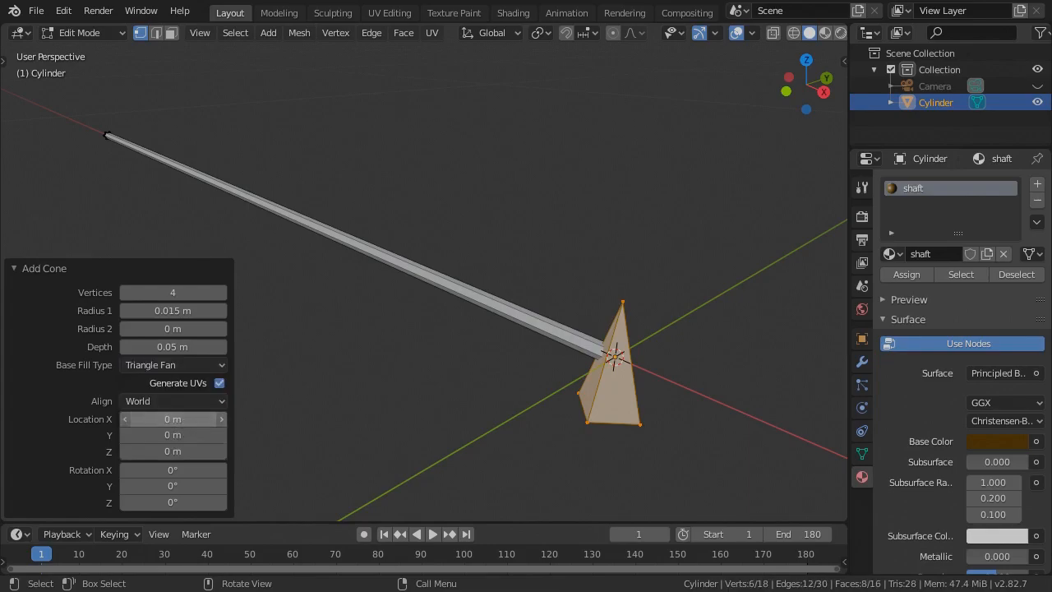
type(".02")
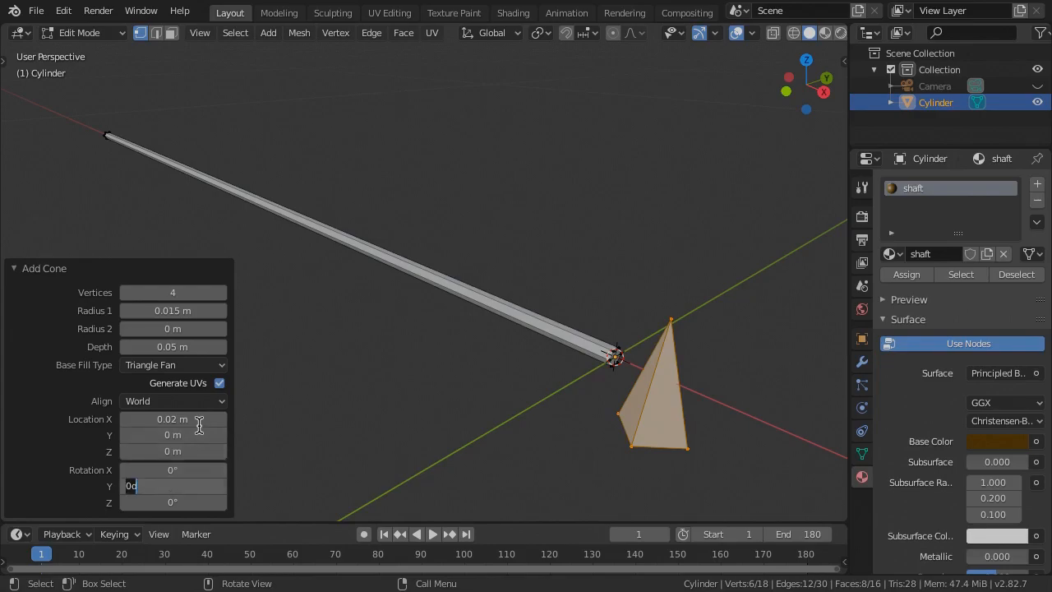
key("KP_1")
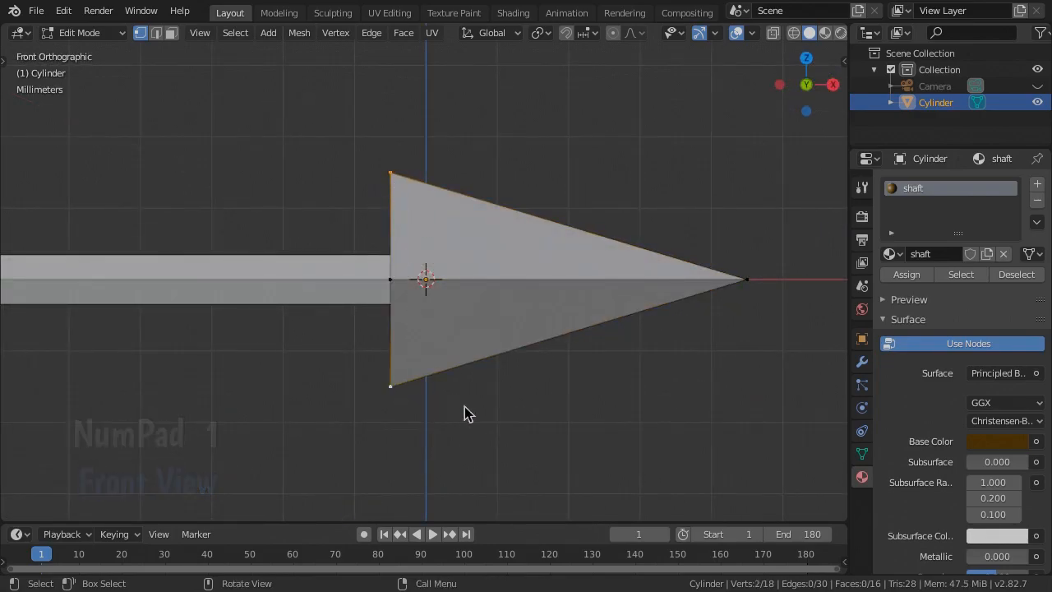
Flatten the arrowhead into a thin blade and view it from above with X-ray on.
key("s")
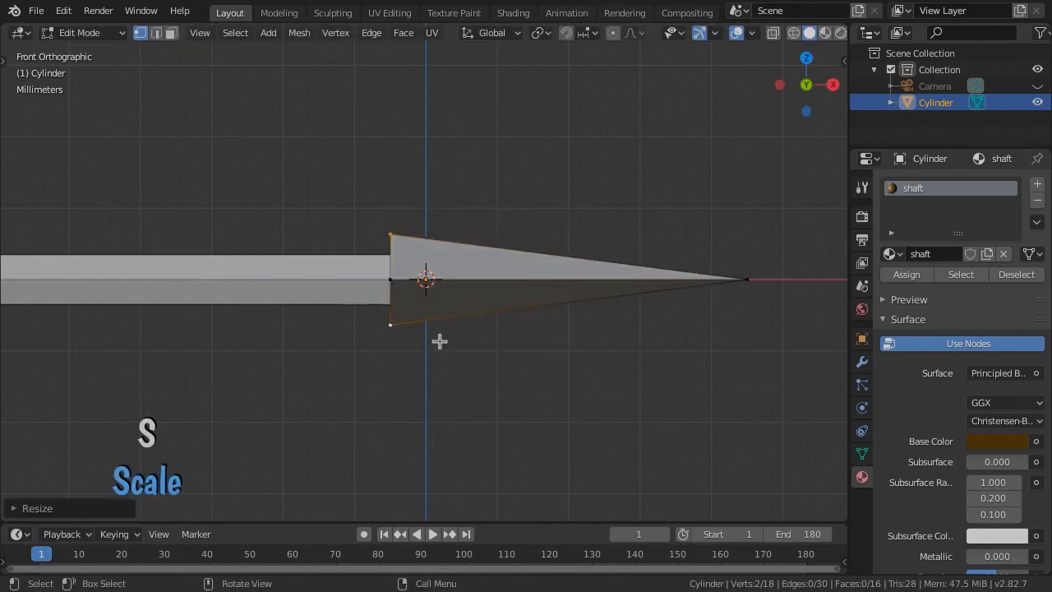
key("alt+z")
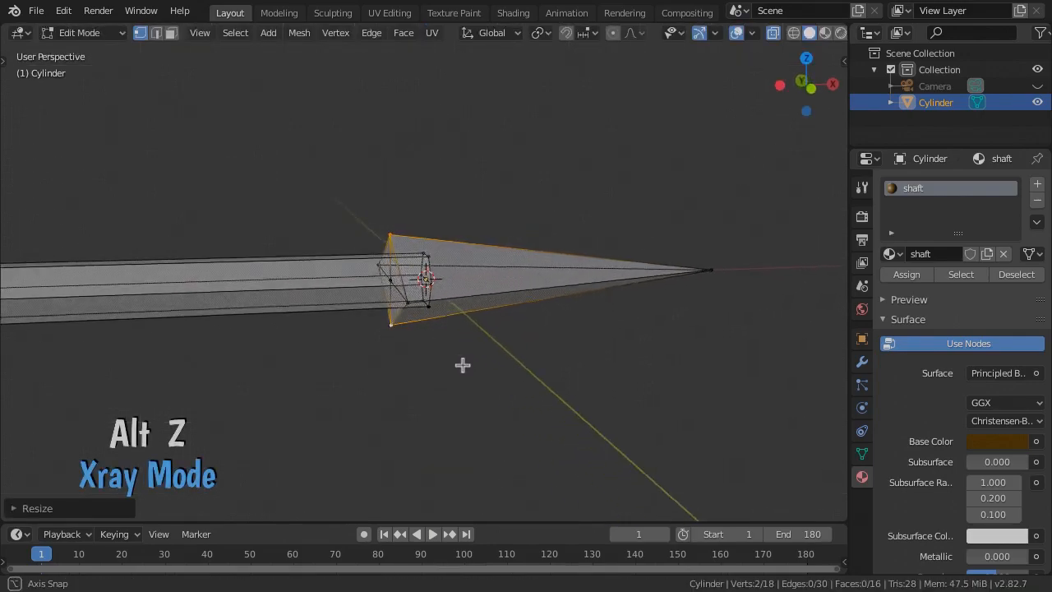
key("7")
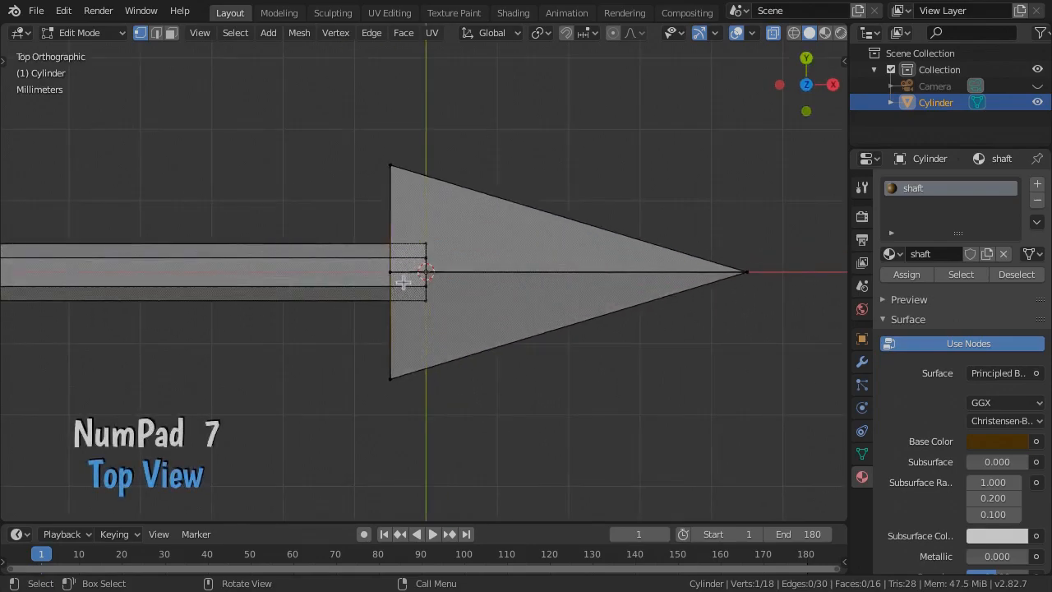
key("g")
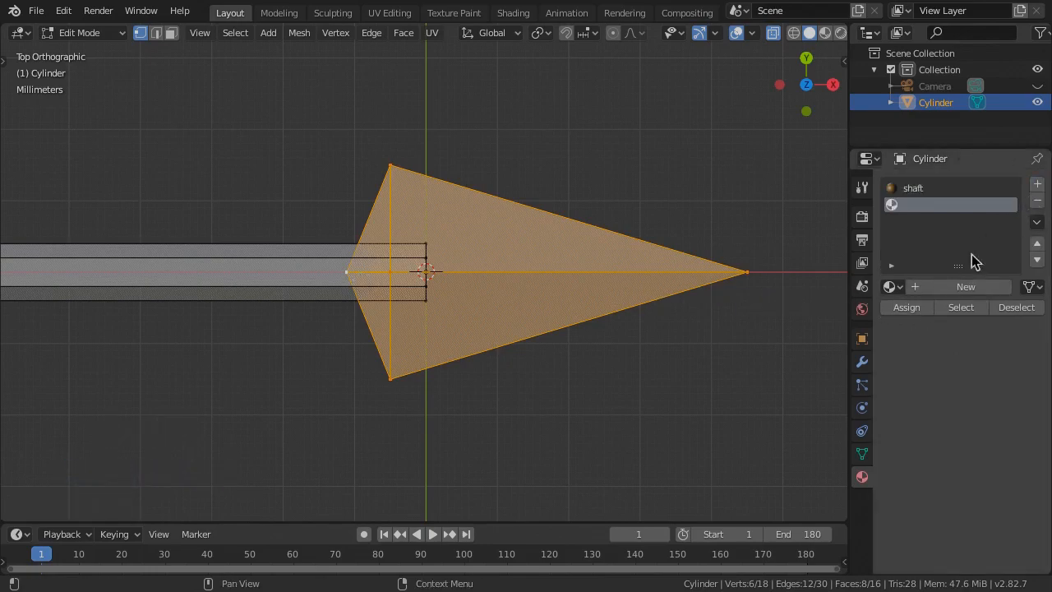
Create a second material named 'point' and assign it to the arrowhead.
left_click(966, 286)
type("point")
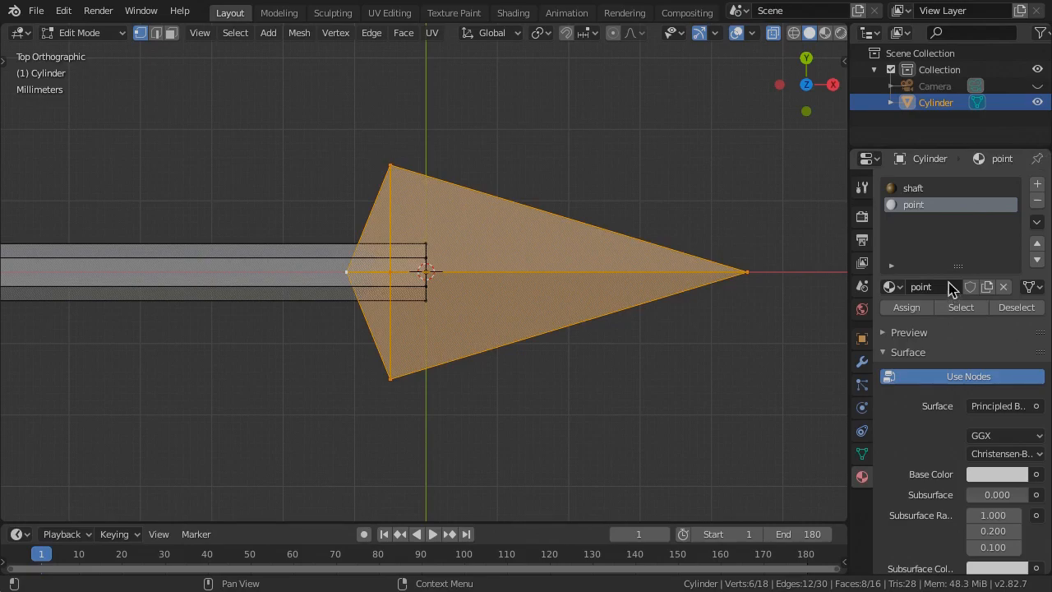
left_click(997, 474)
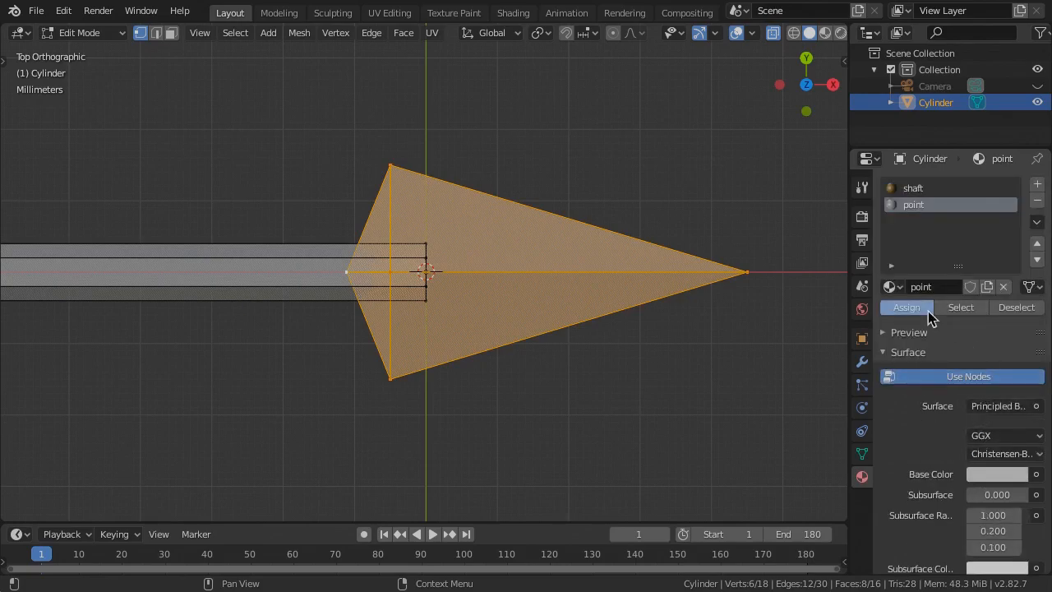
key("z")
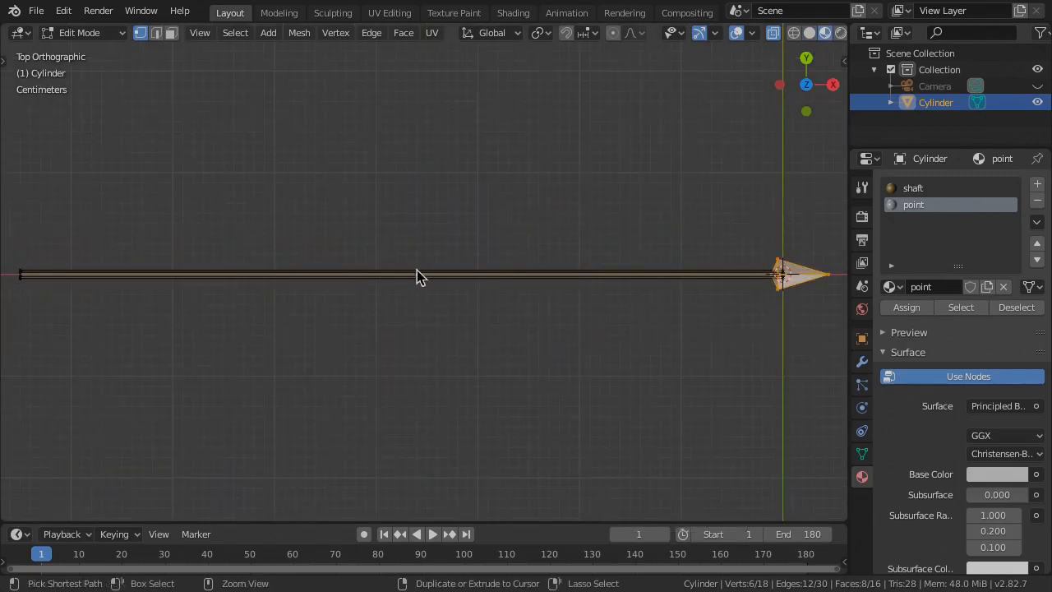
Cut a new edge loop on the shaft and slide it near the tail end.
key("ctrl+r")
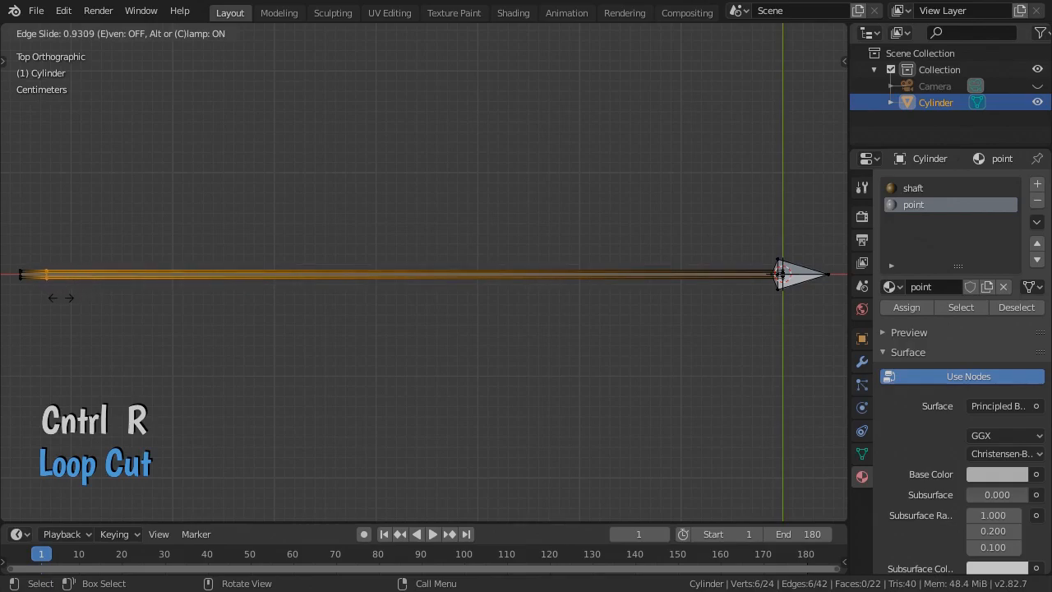
left_click(405, 278)
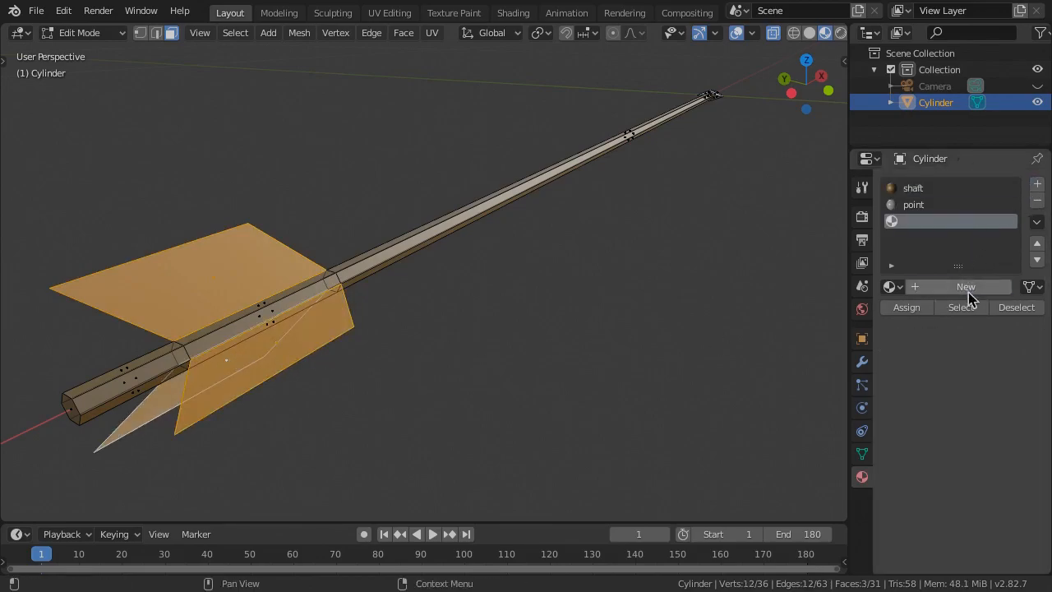
Create a yellow material named 'feathers' and assign it to the fins.
left_click(967, 286)
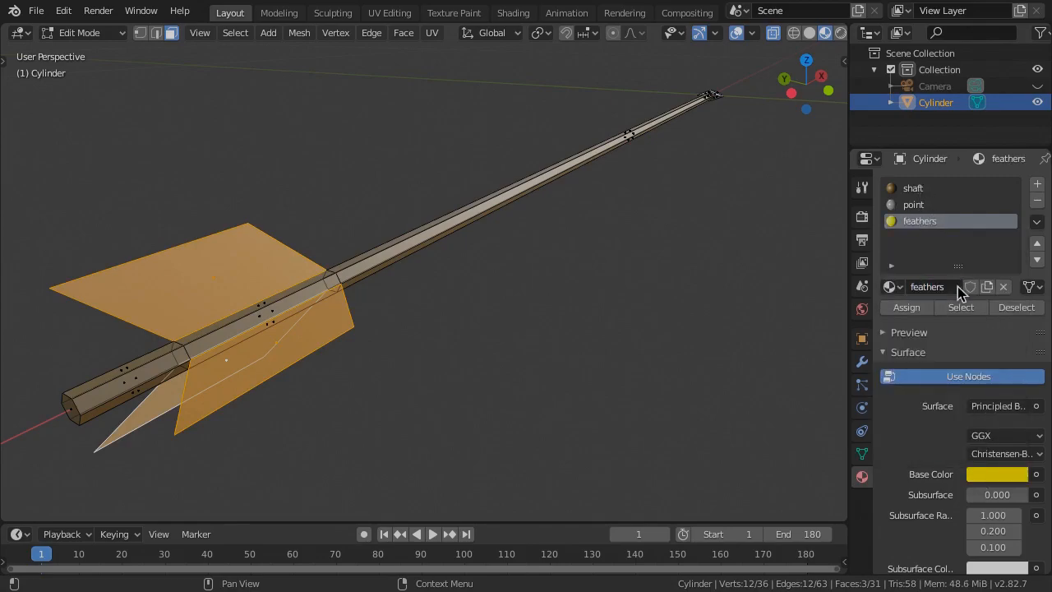
left_click(906, 307)
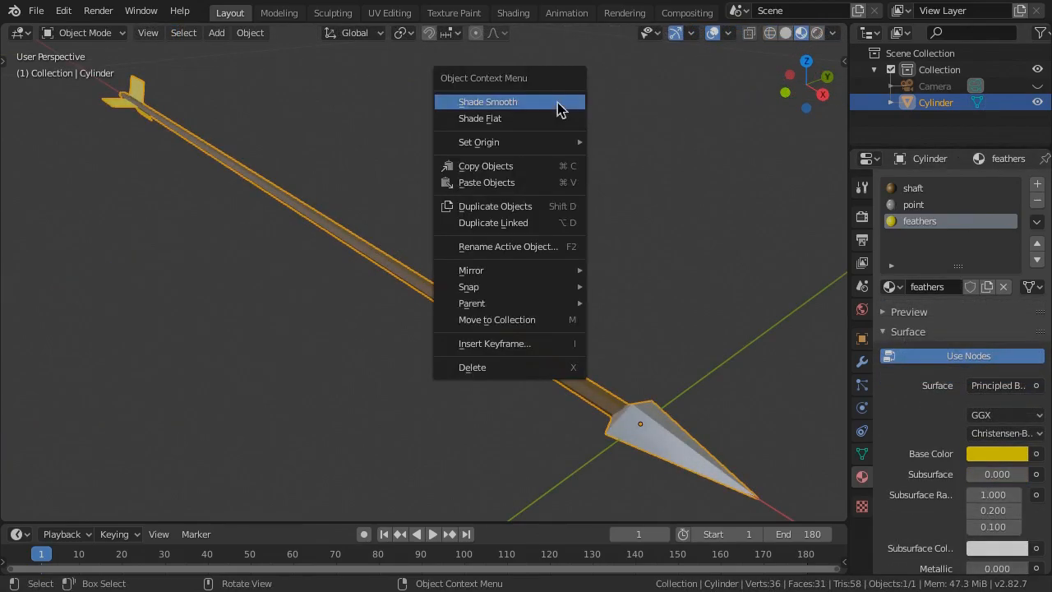
Shade the arrow smooth with Auto Smooth at 61° and start renaming the object.
left_click(486, 102)
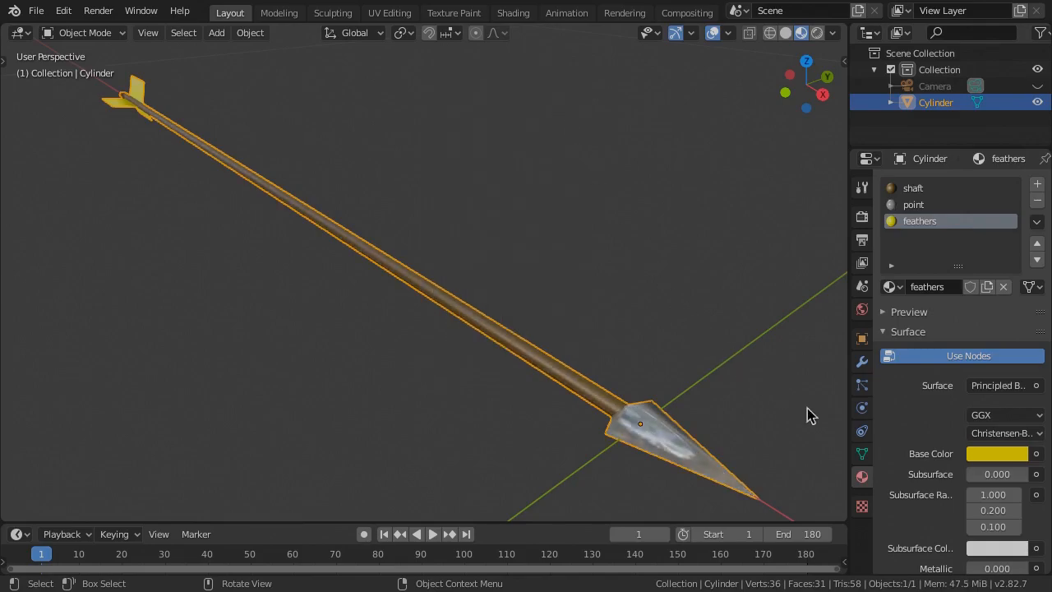
left_click(861, 454)
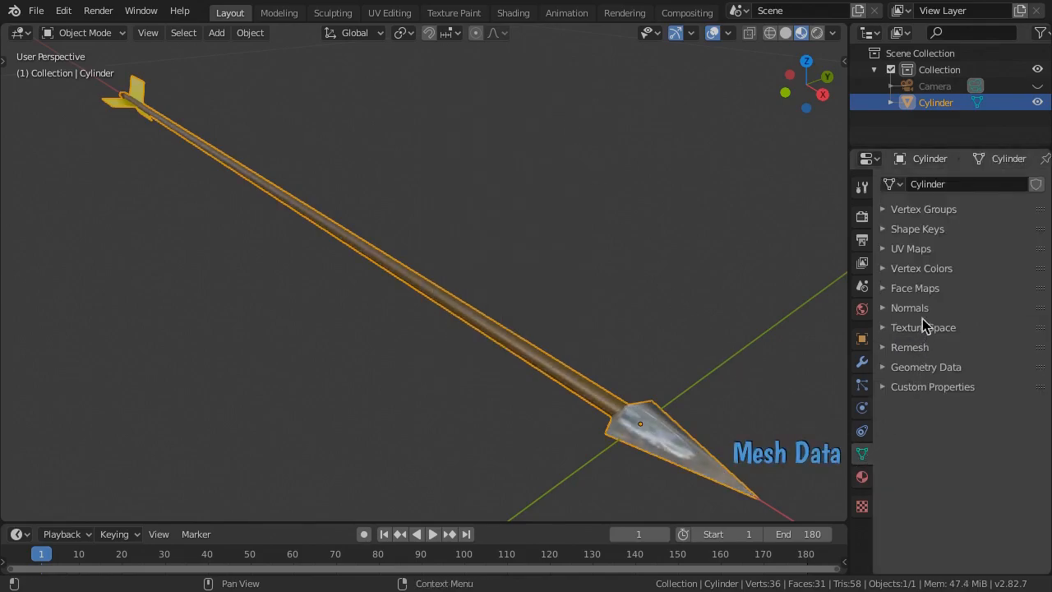
left_click(911, 308)
type("61")
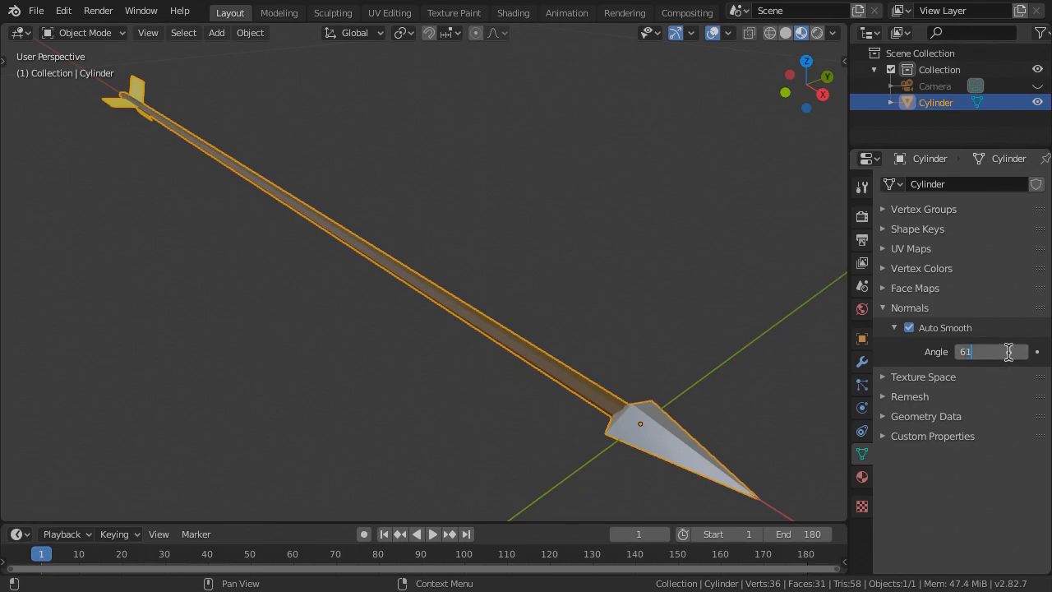
key("f2")
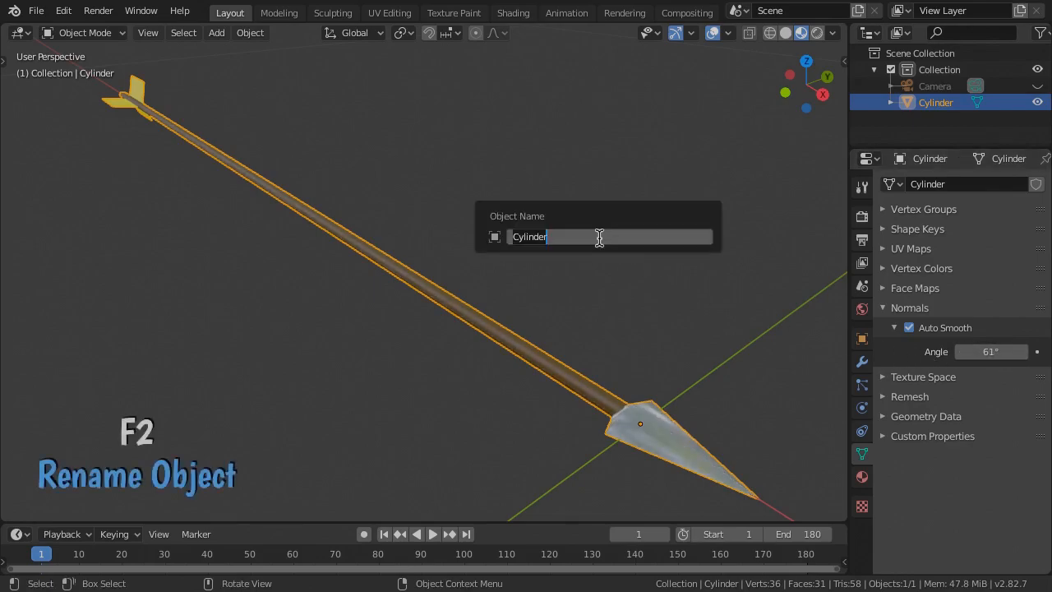
Name the object 'arrow', add a 50×20 grid scaled to 25×10 and apply its scale.
type("arrow")
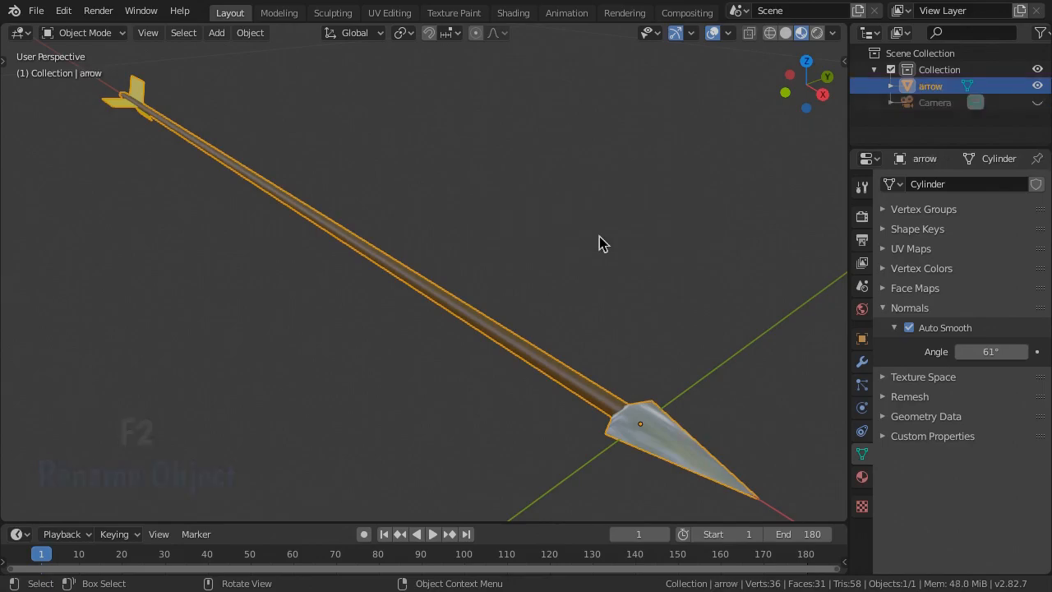
left_click(217, 33)
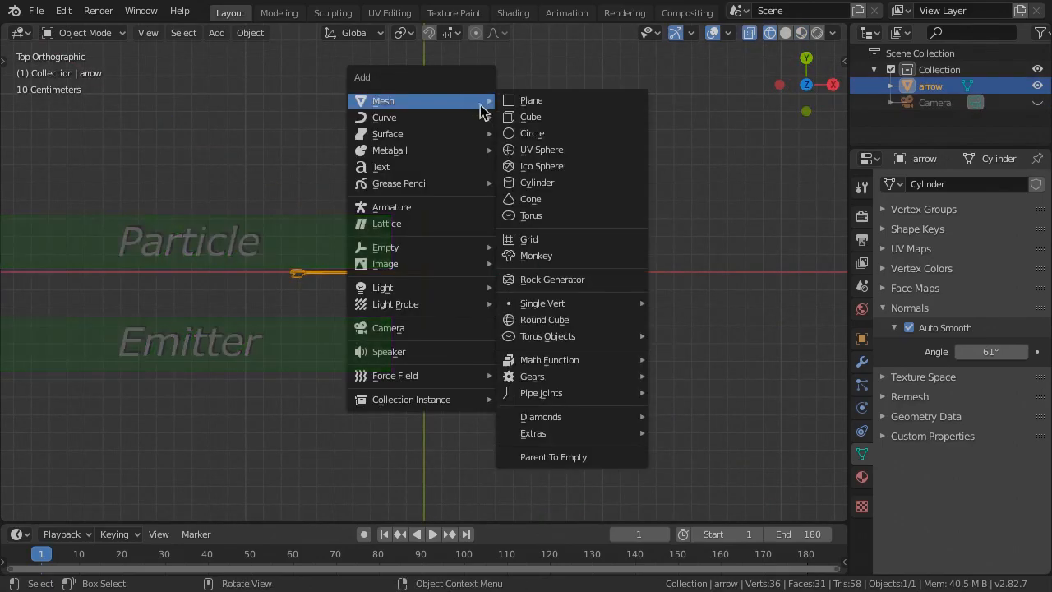
left_click(529, 240)
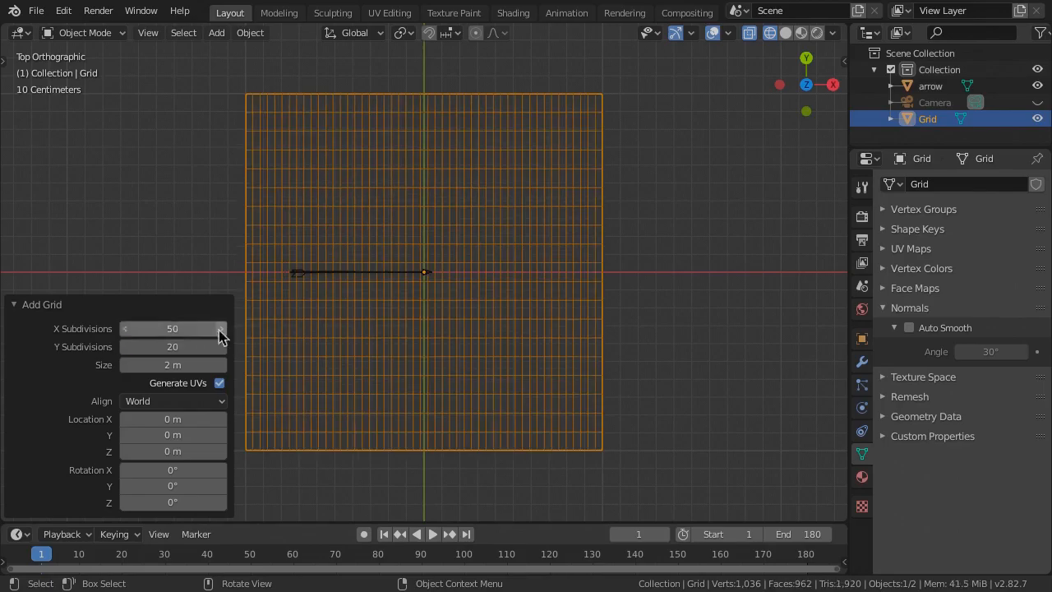
key("n")
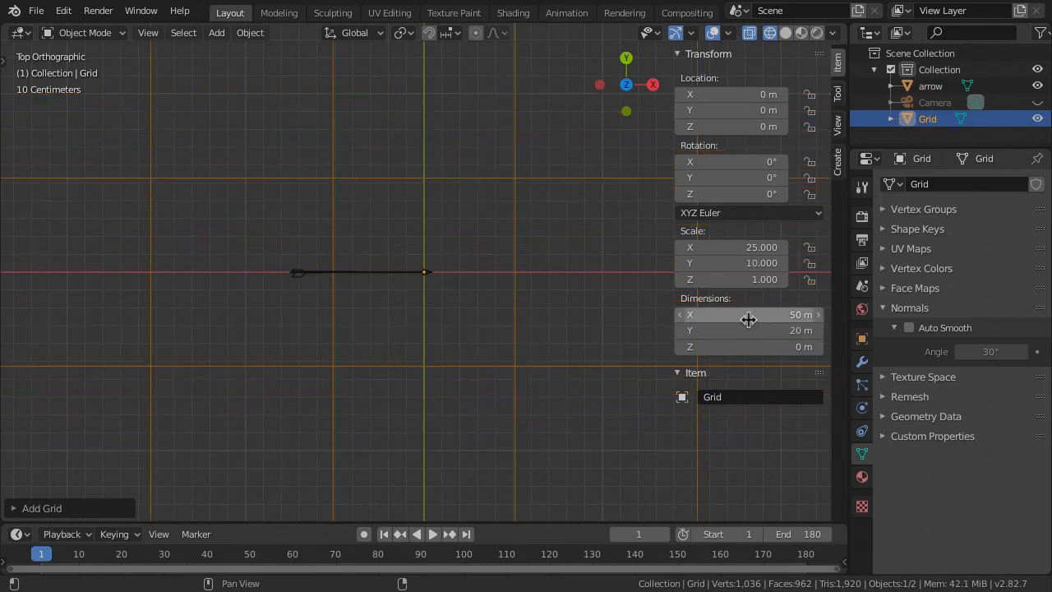
key("ctrl+a")
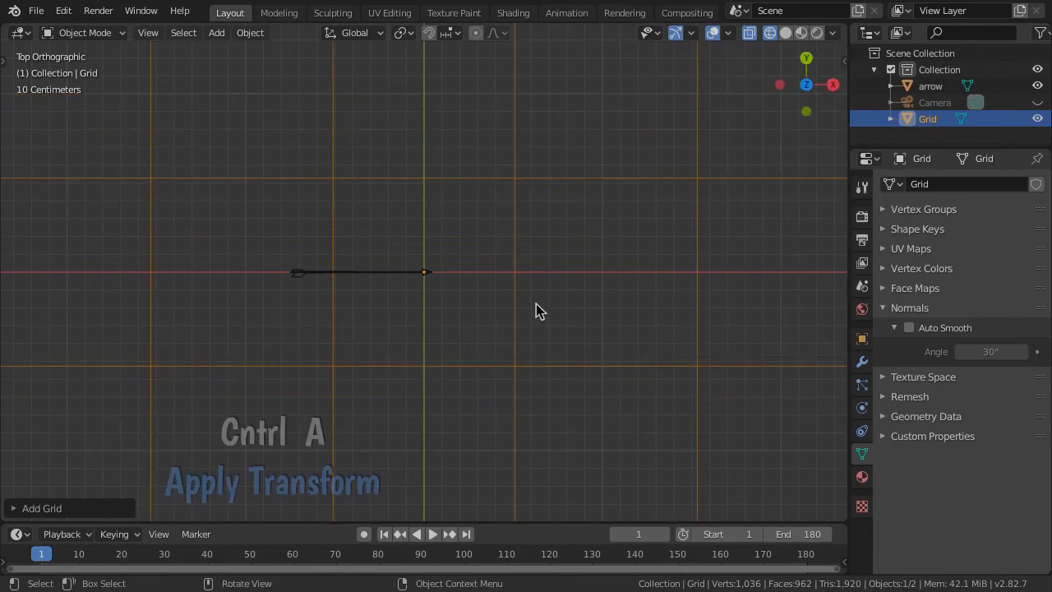
key("ctrl+a")
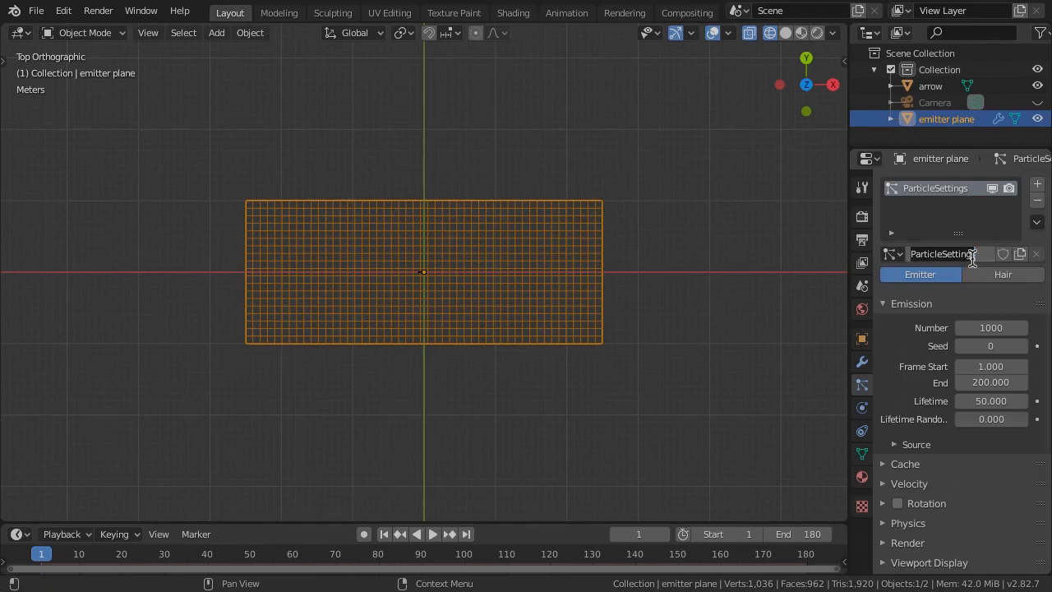
Name the particle system 'arrow emitter' and set emission End 30, Lifetime 180.
type("arrow emitter")
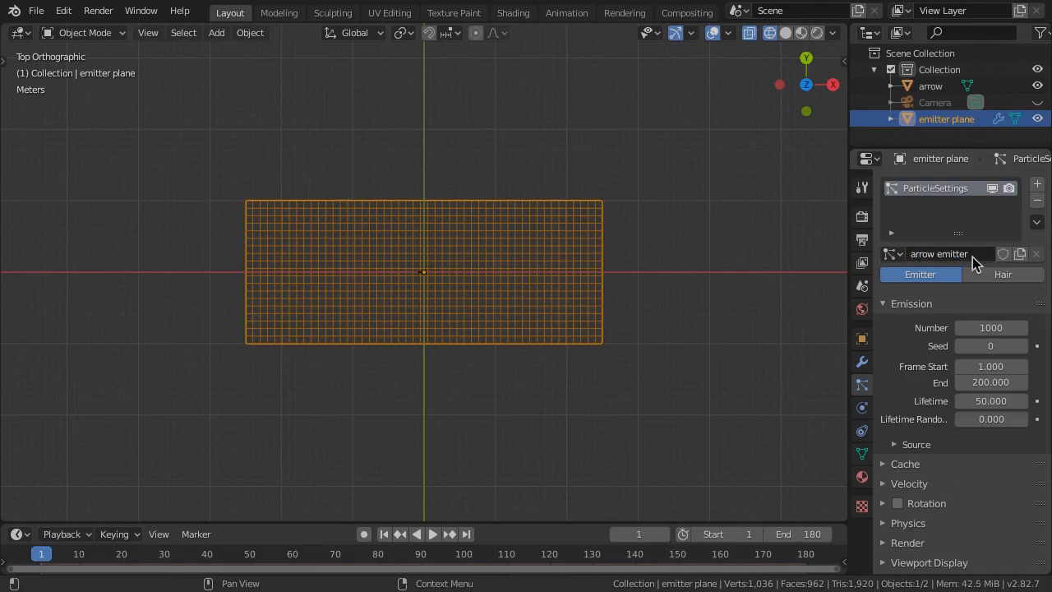
mouse_move(990, 365)
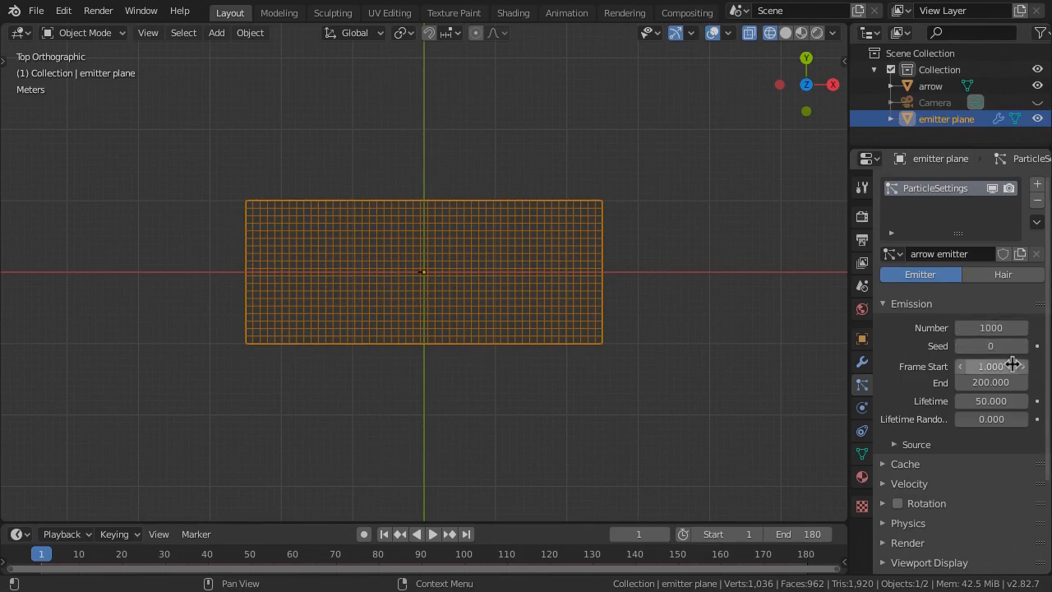
left_click(990, 382)
type("180")
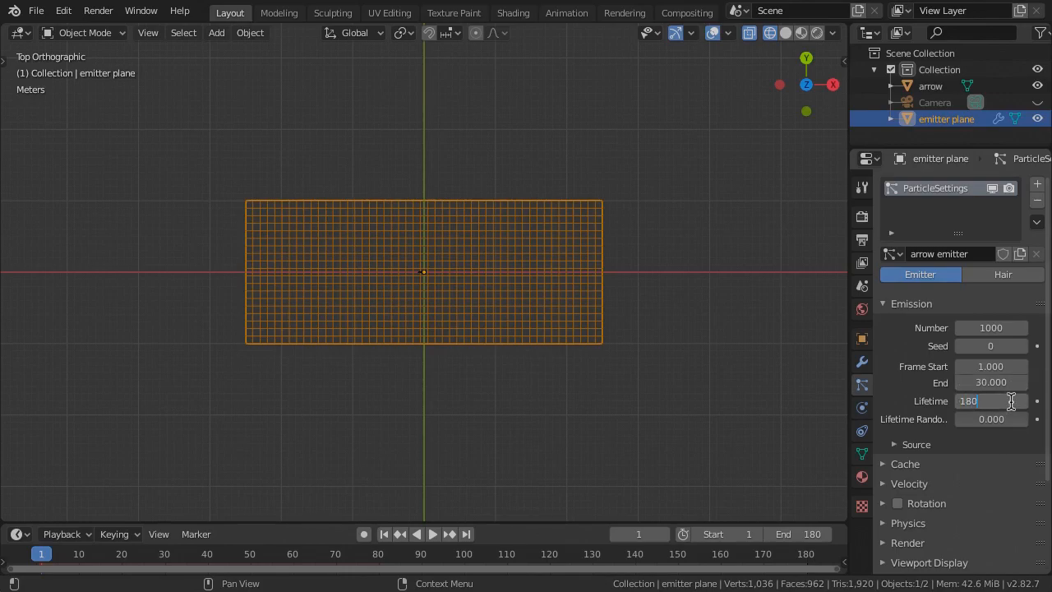
left_click(915, 444)
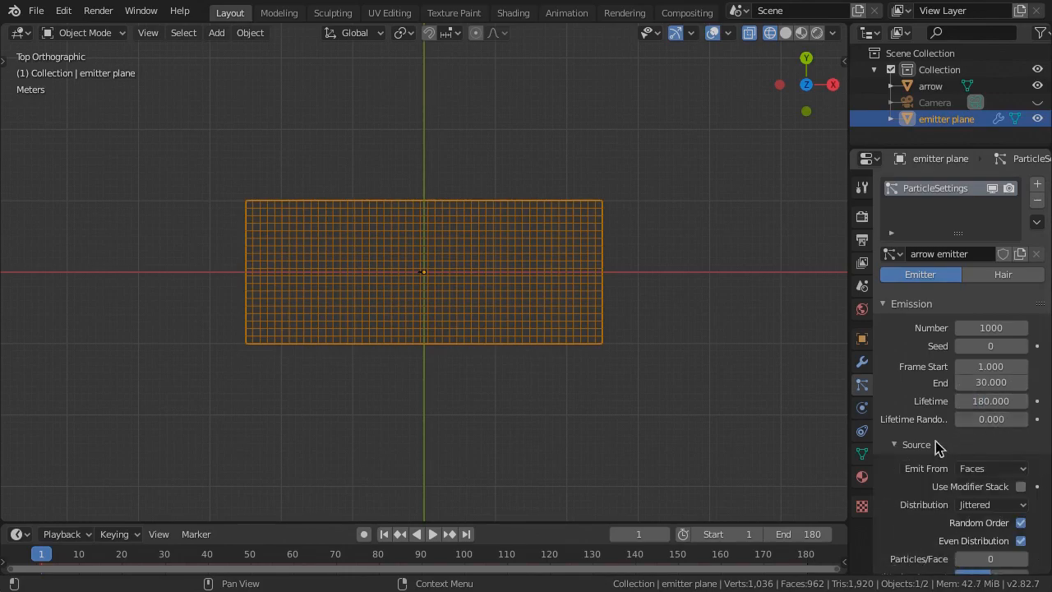
left_click(990, 468)
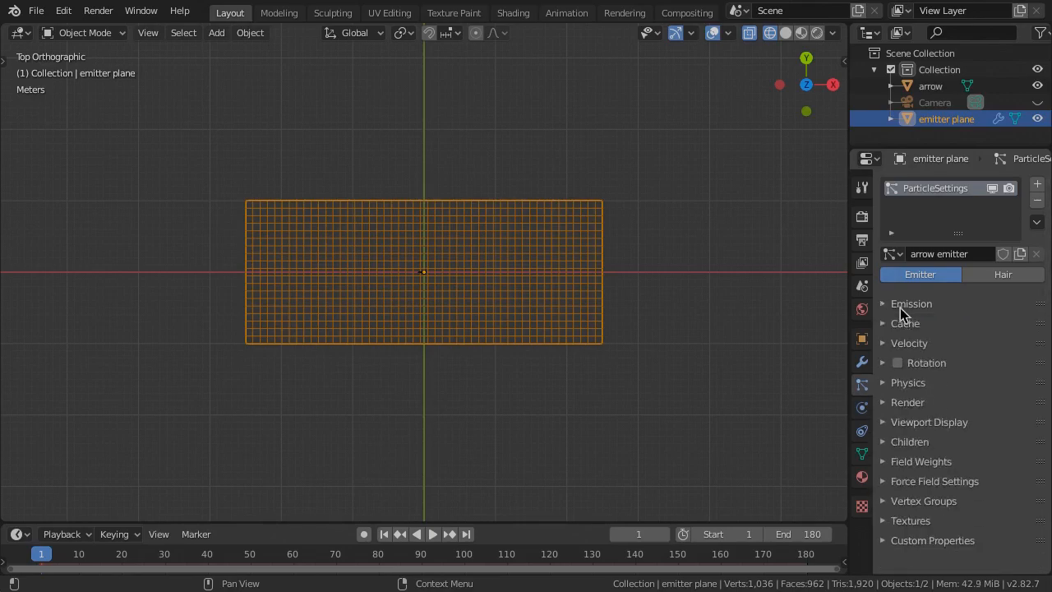
Set velocity Normal 0, Object Aligned Y and Z 20 m/s, Randomize 1.000.
left_click(909, 343)
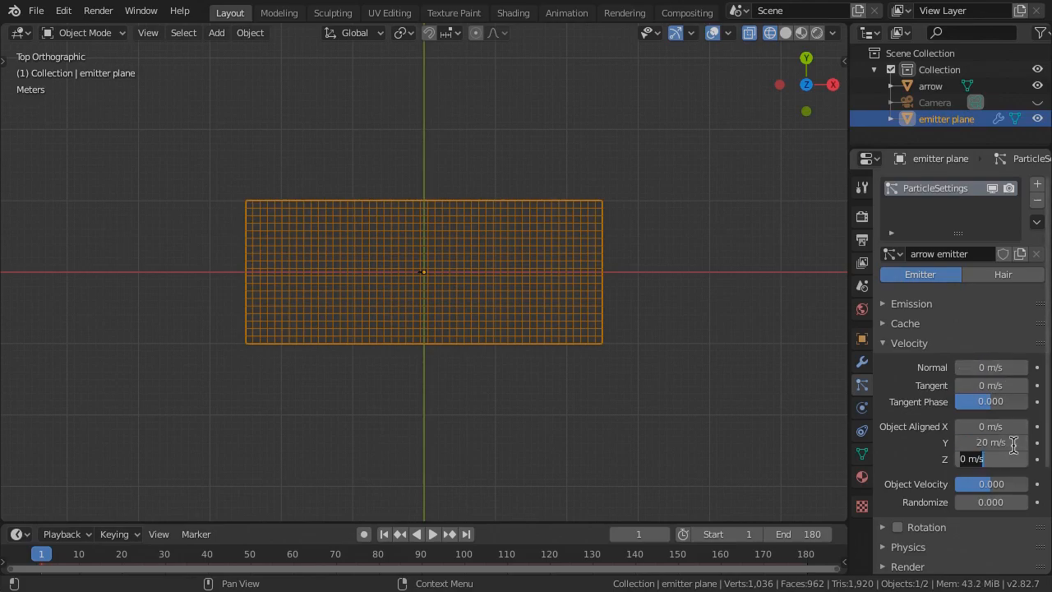
type("20")
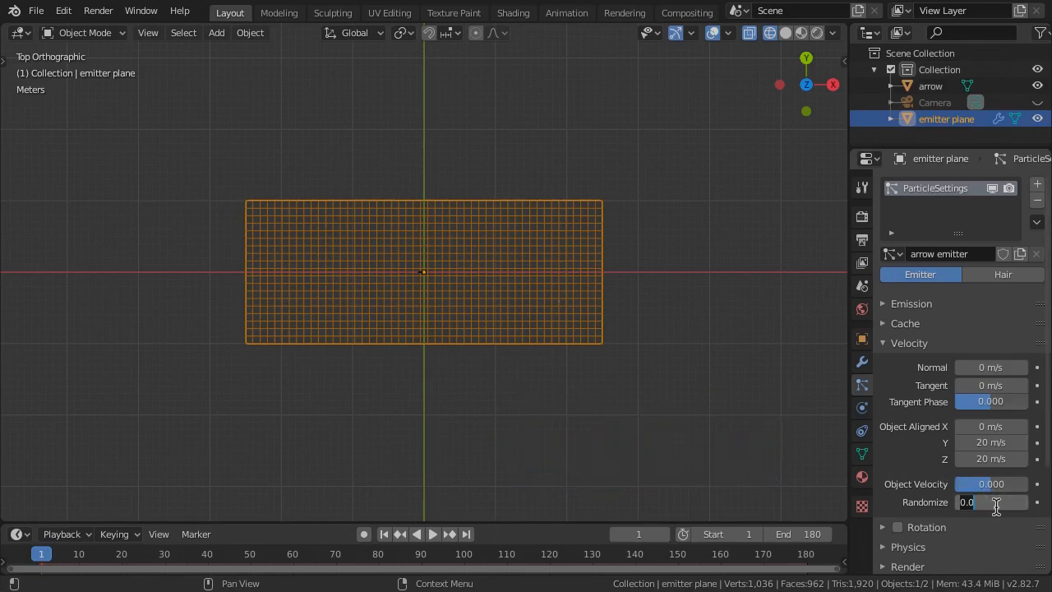
type("1.000")
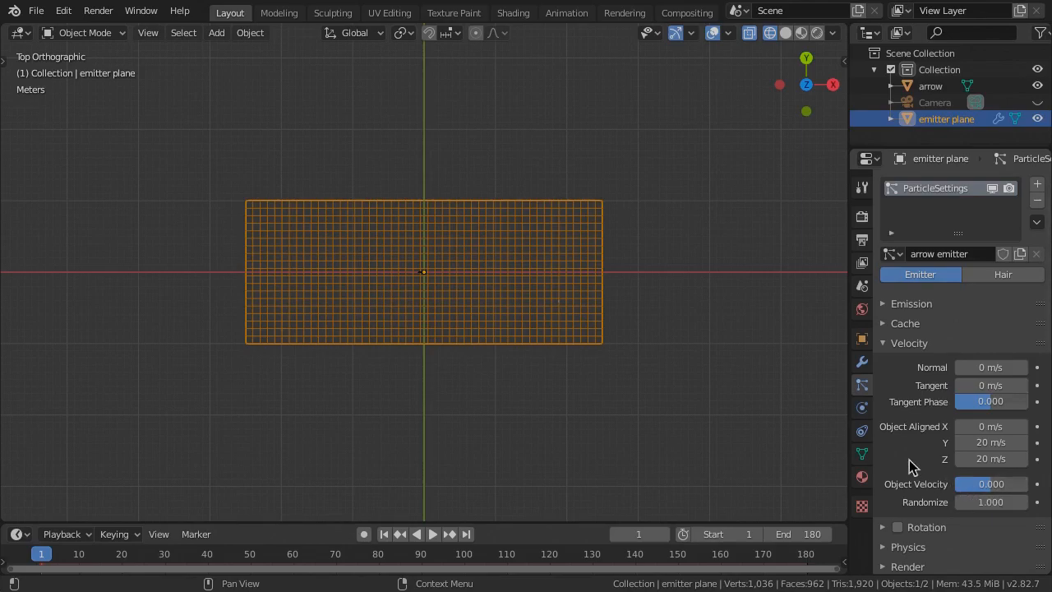
mouse_move(904, 375)
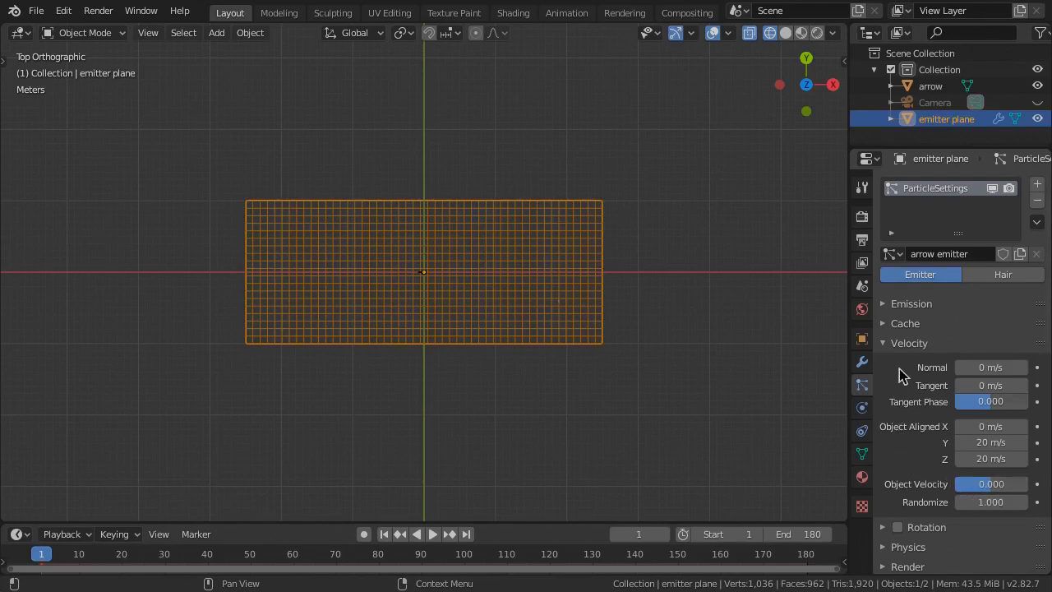
left_click(910, 344)
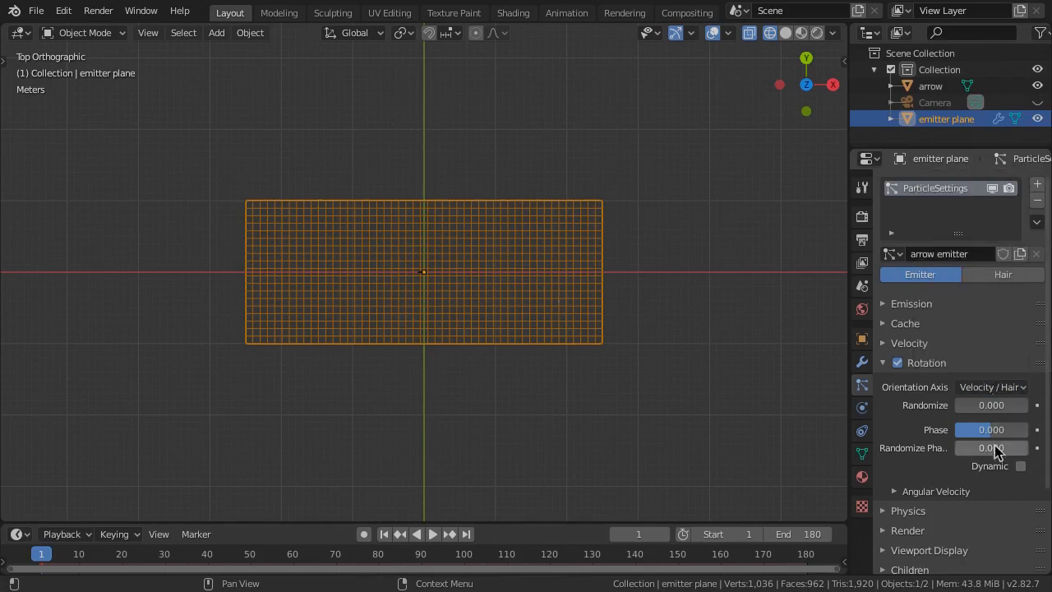
Enable dynamic particle rotation and make particles die on collision.
left_click(1021, 467)
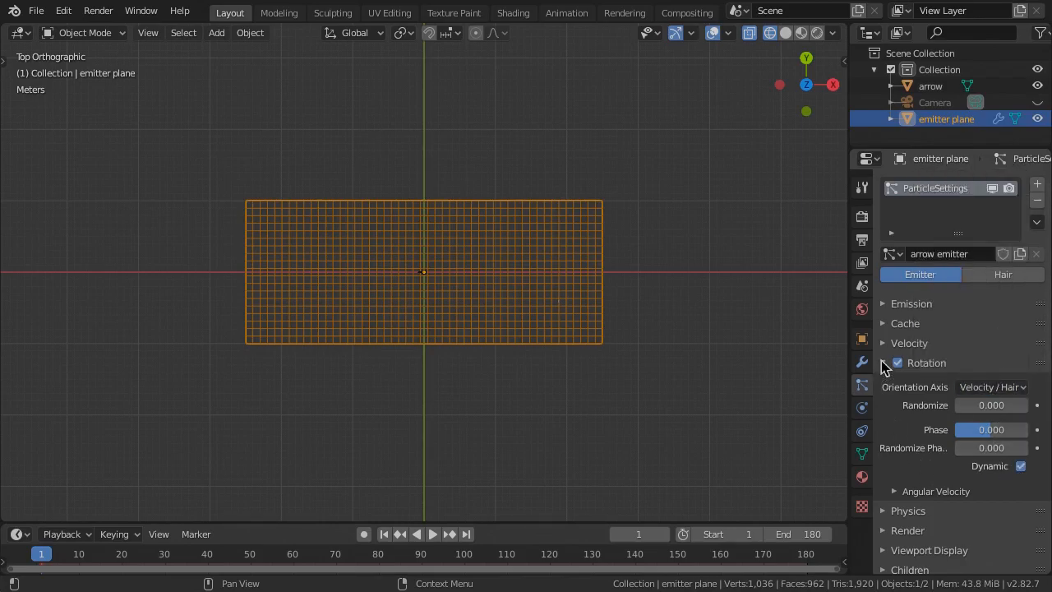
left_click(907, 382)
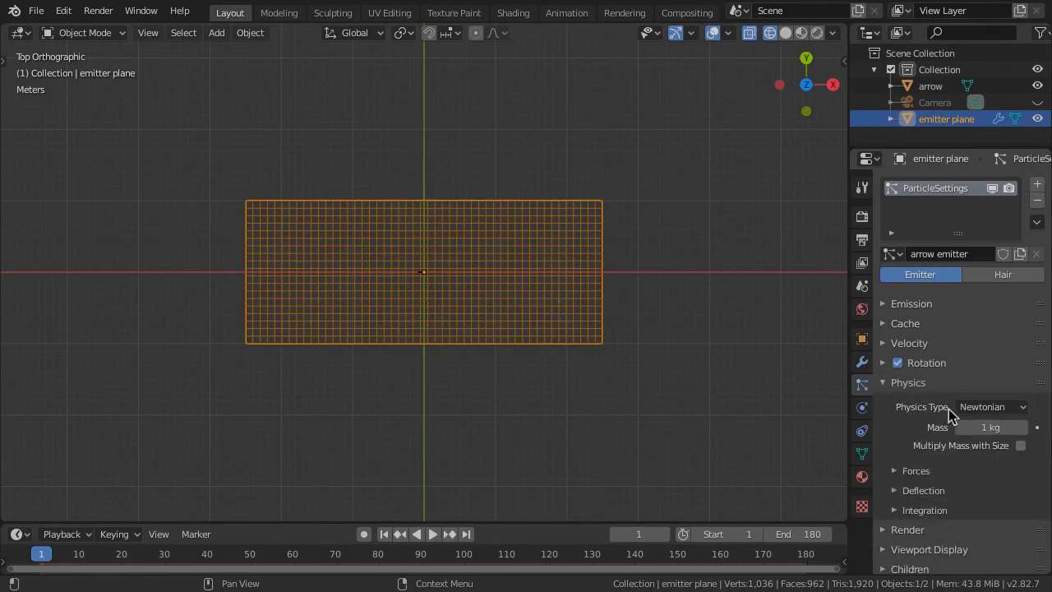
left_click(924, 490)
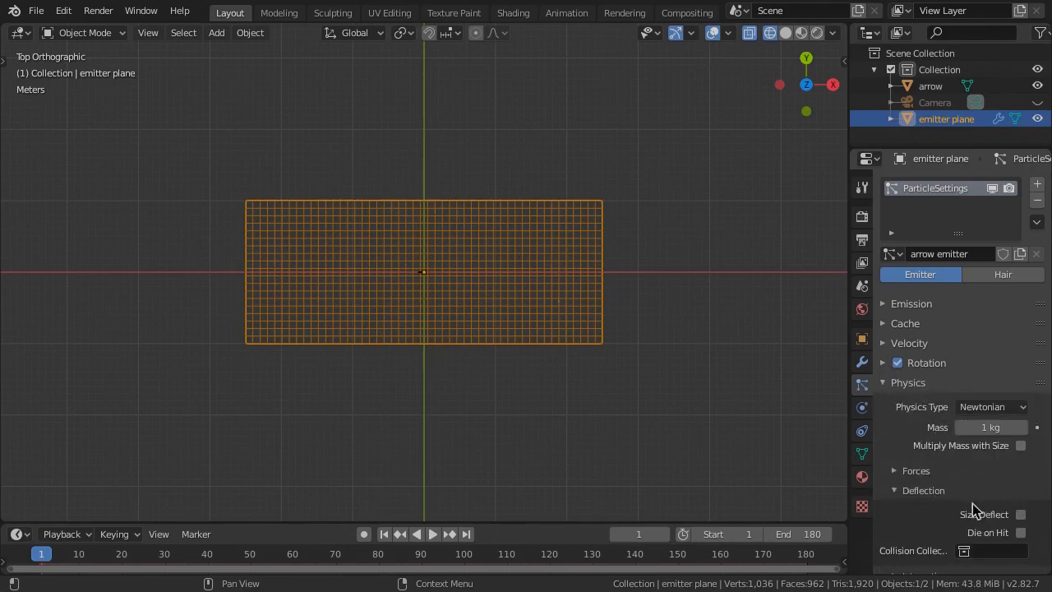
left_click(1019, 532)
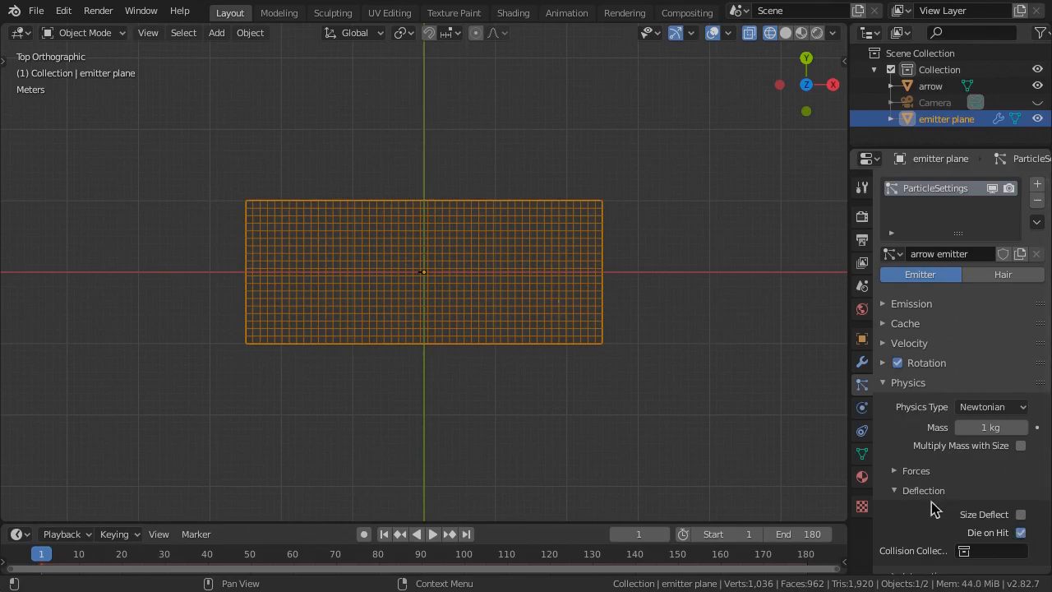
Set the physics integration Timestep to 1/30.
scroll("down", 3)
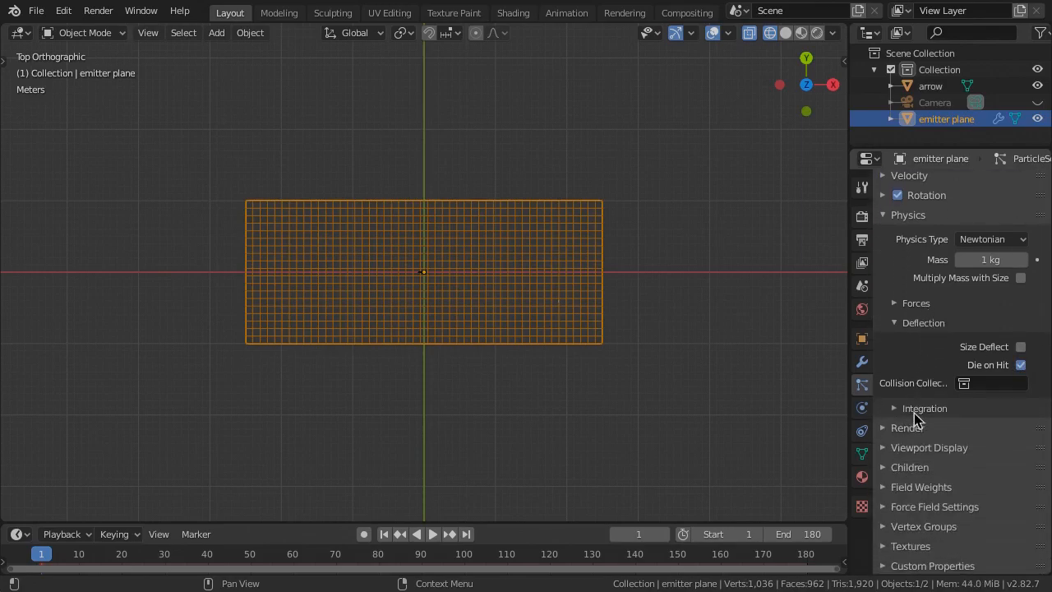
left_click(894, 407)
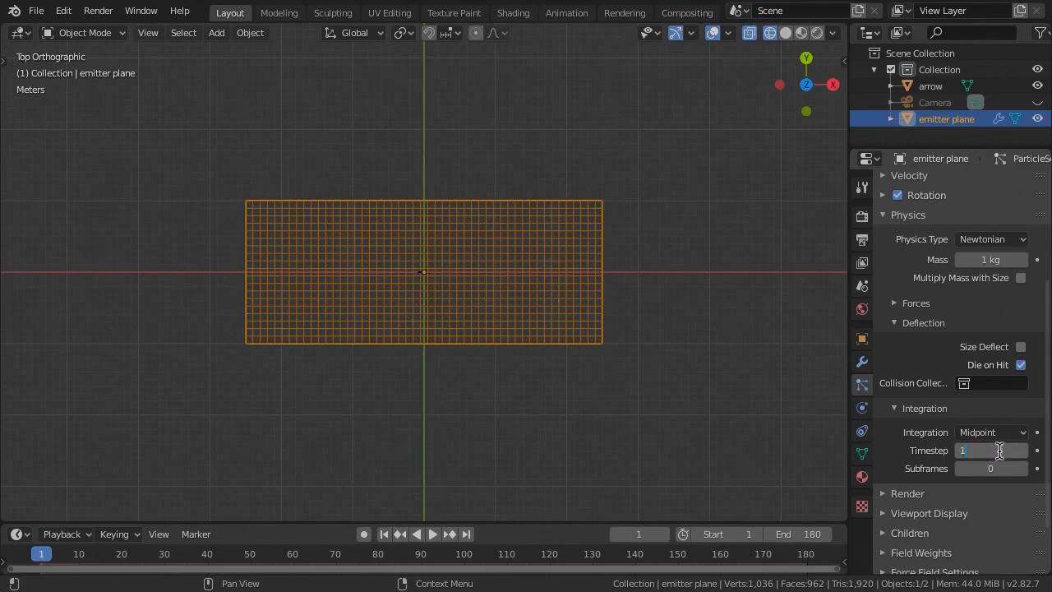
type("1/30")
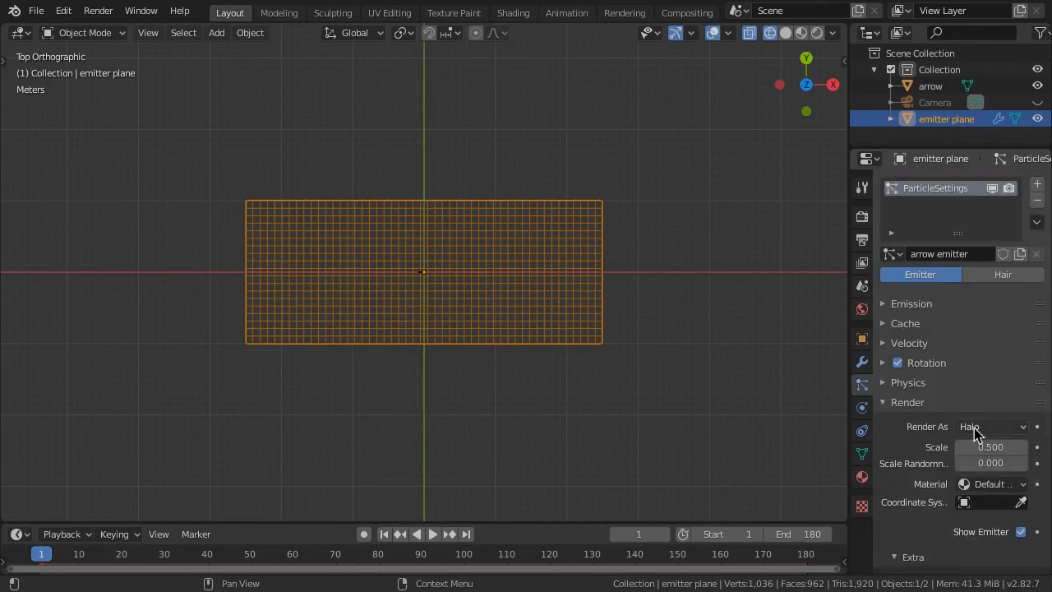
Render particles as the arrow object at scale 1.
left_click(990, 426)
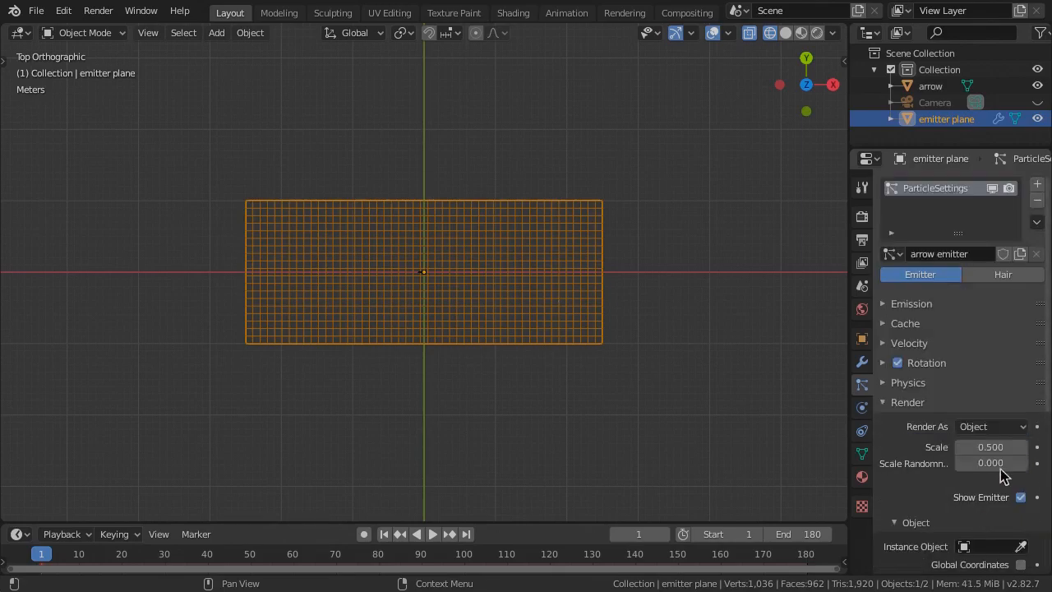
left_click_drag(990, 447, 1003, 447)
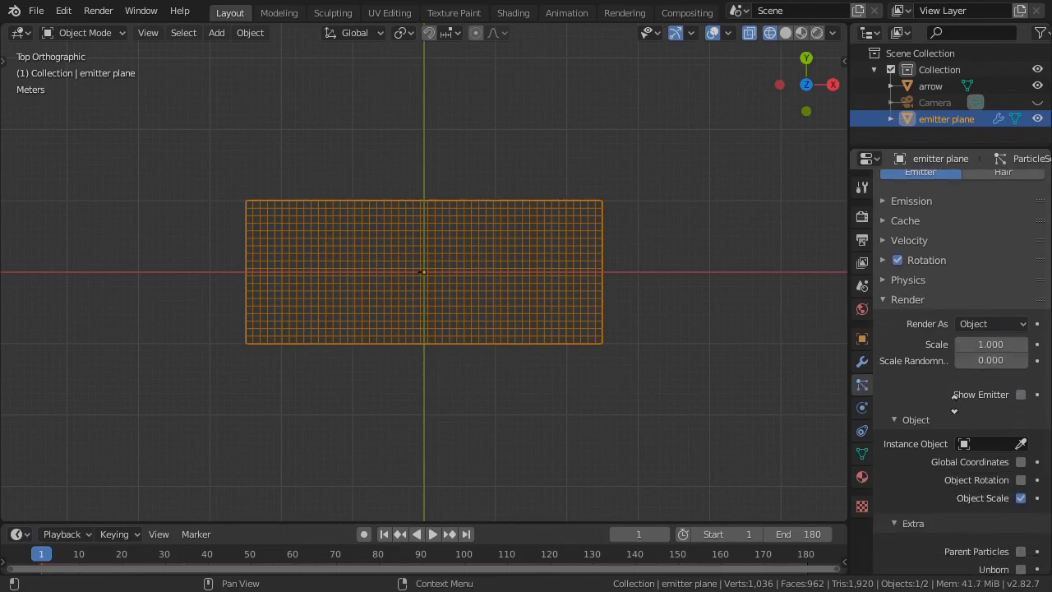
left_click(990, 321)
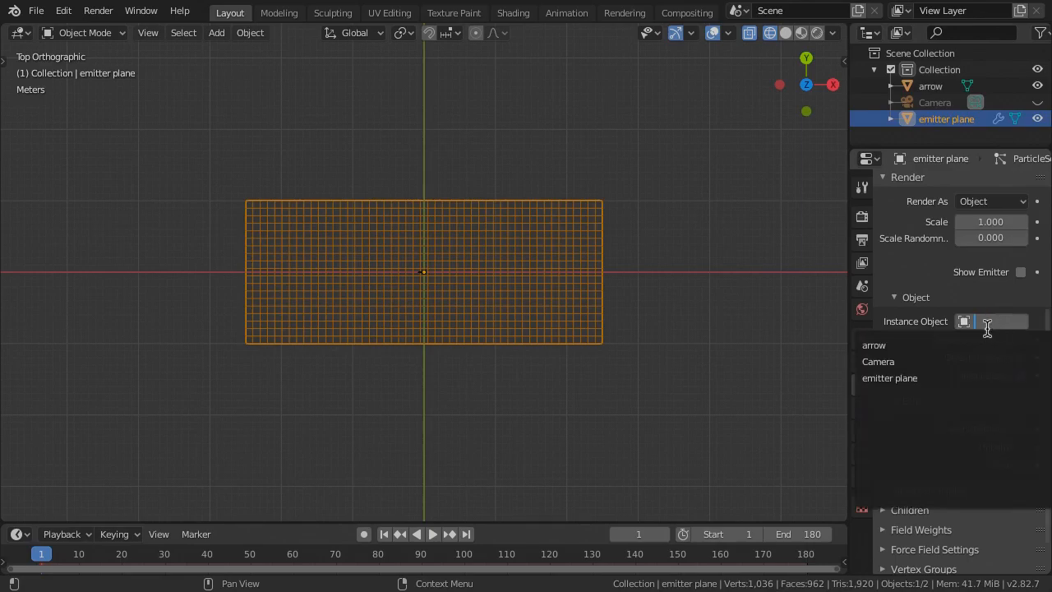
left_click(874, 345)
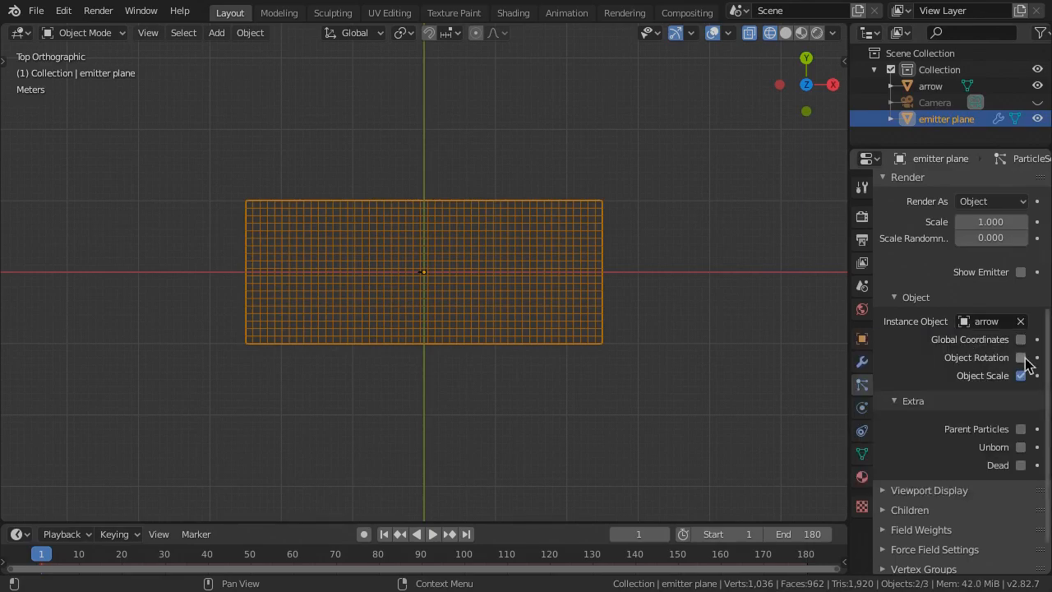
Enable Object Rotation and show Unborn and Dead particles.
left_click(1021, 357)
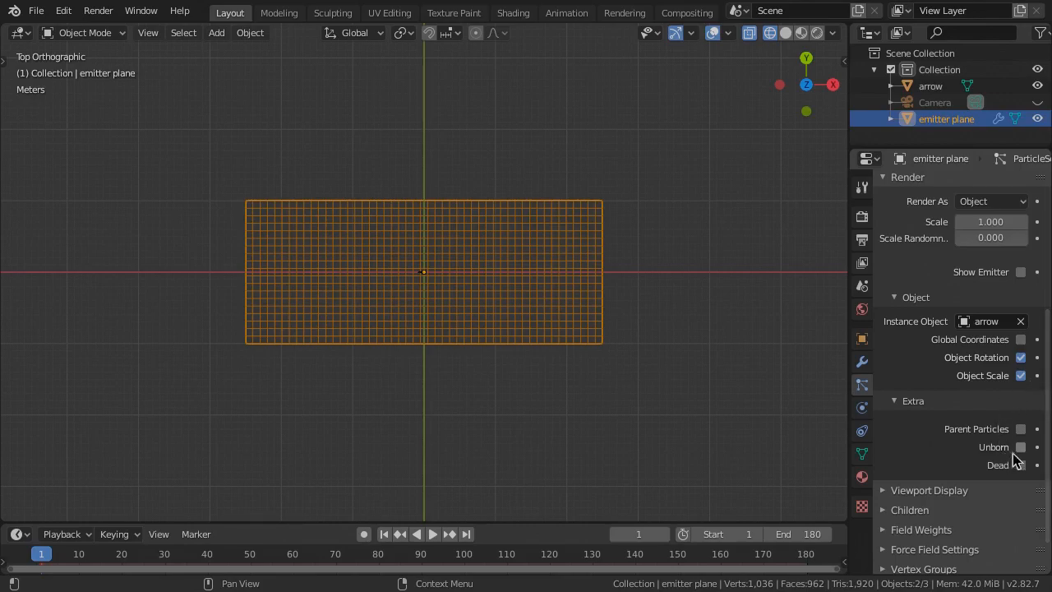
left_click(1021, 447)
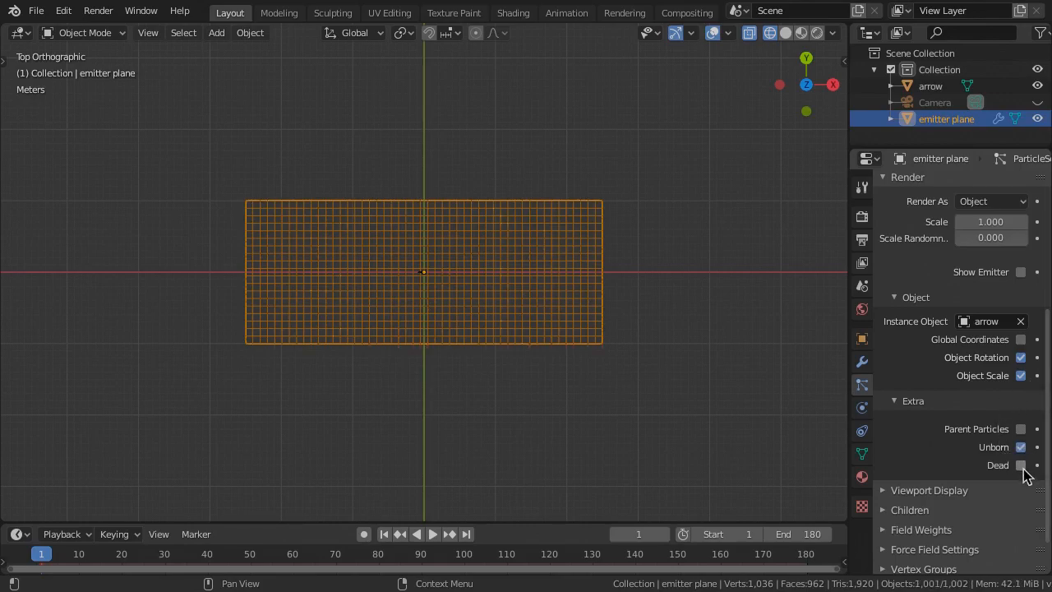
left_click(1020, 466)
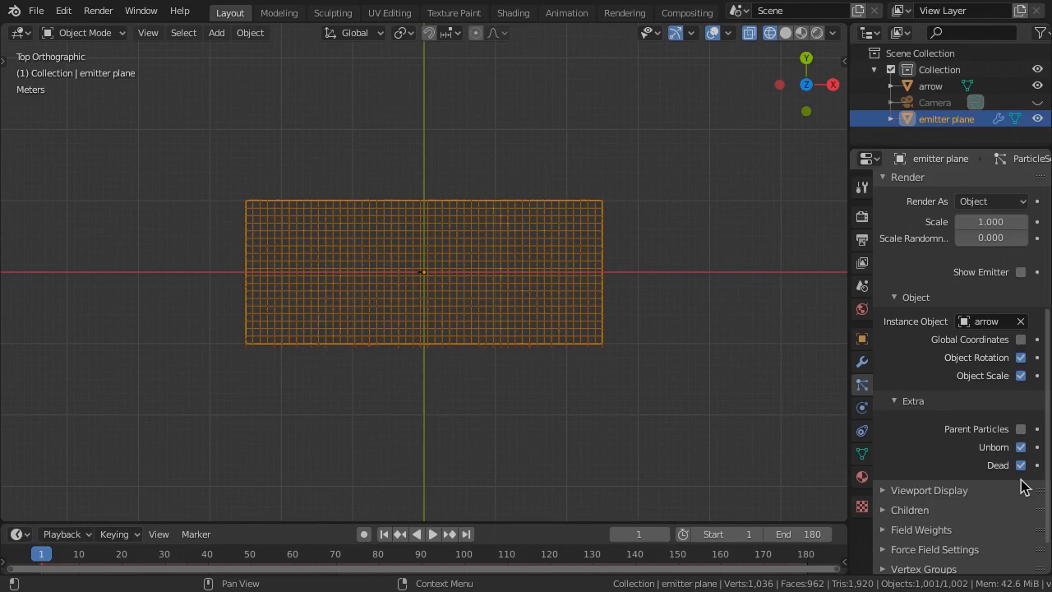
mouse_move(984, 493)
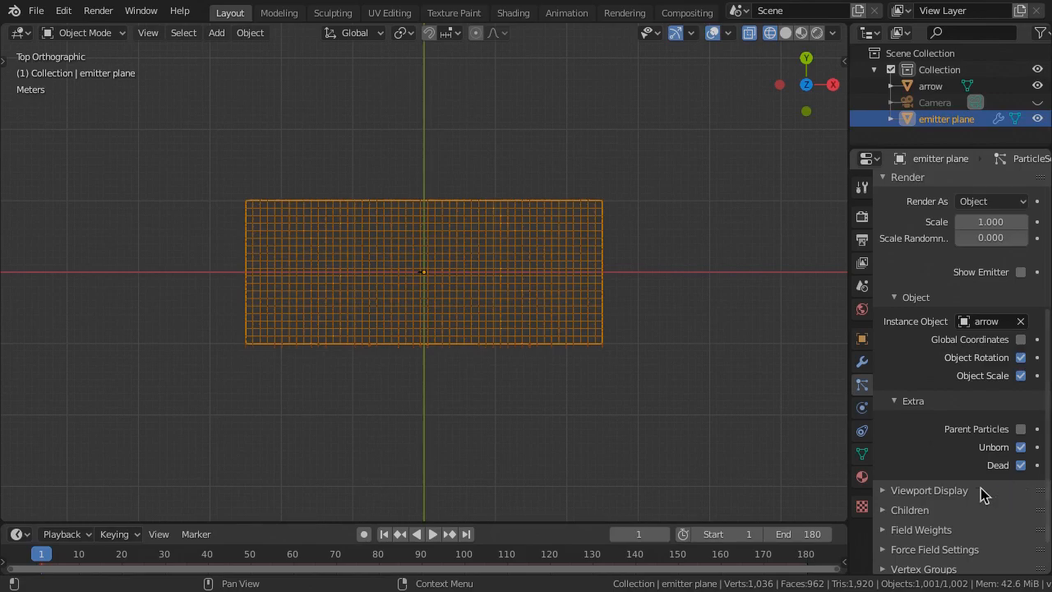
left_click(929, 490)
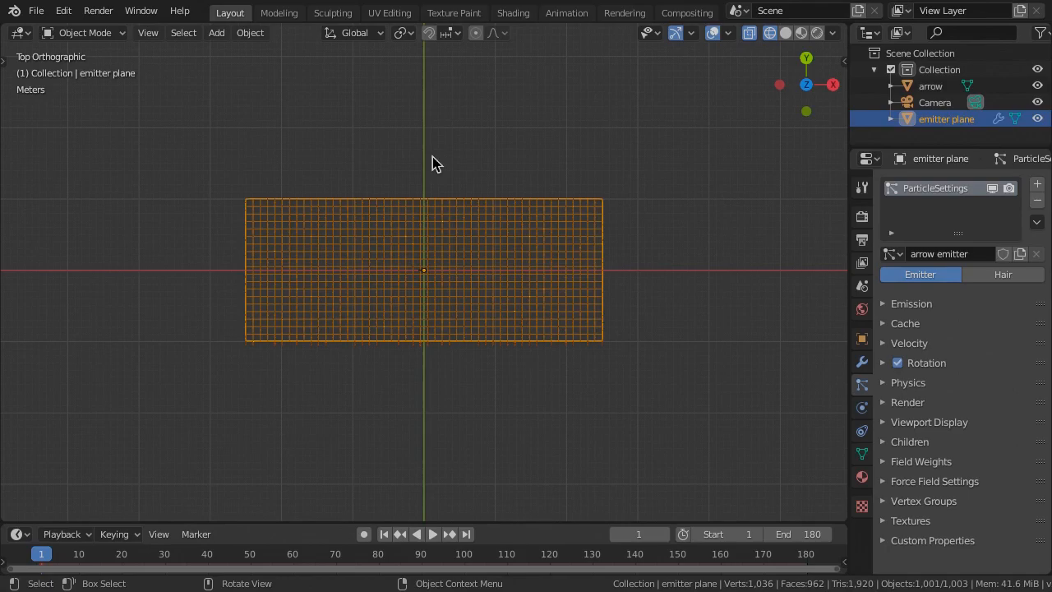
Add a large scaled-up plane named ground plane beside the emitter.
left_click(217, 33)
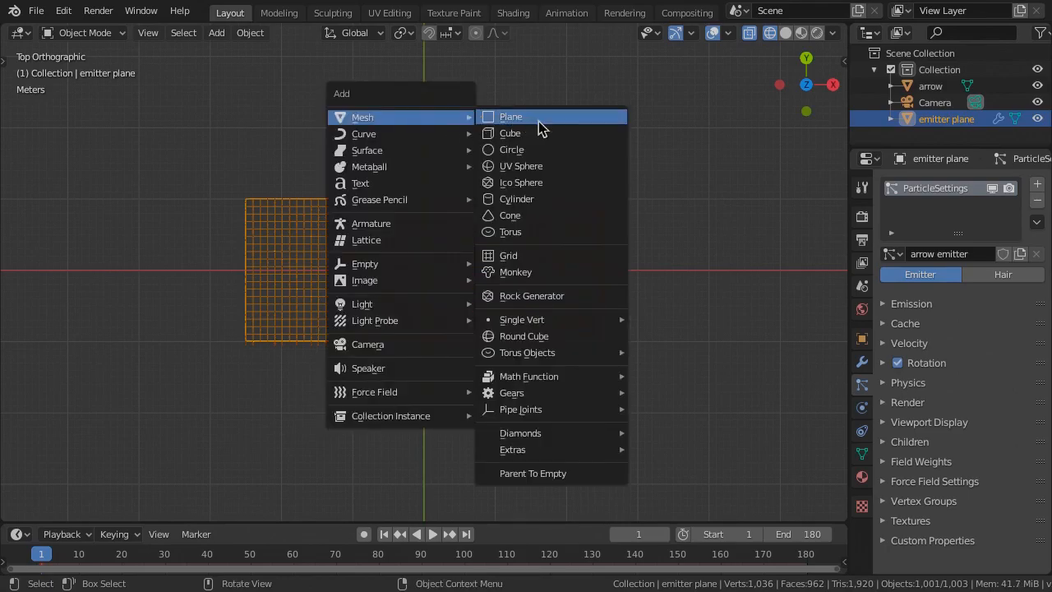
left_click(509, 115)
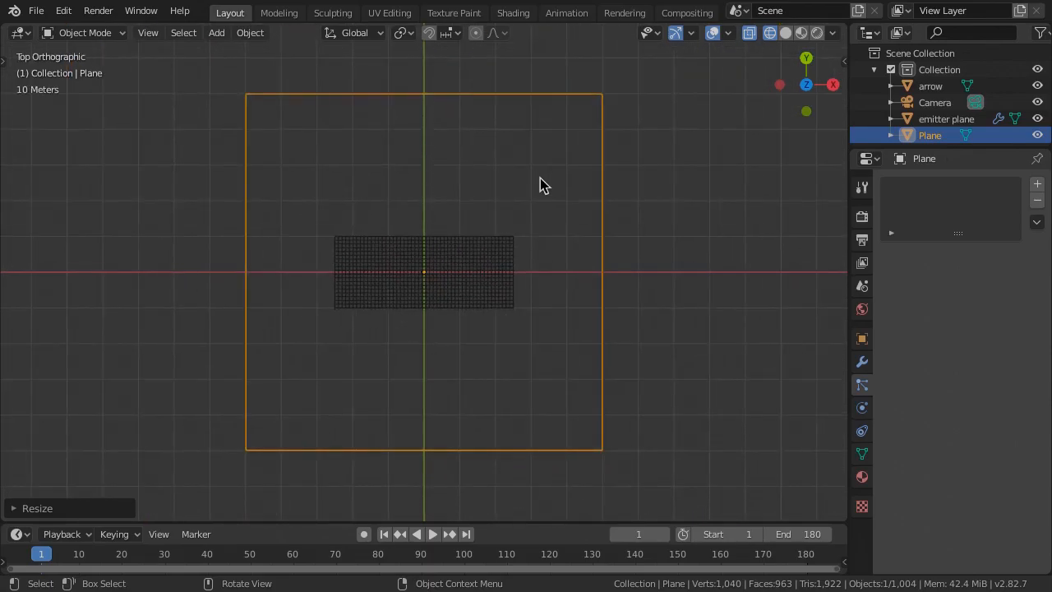
key("g")
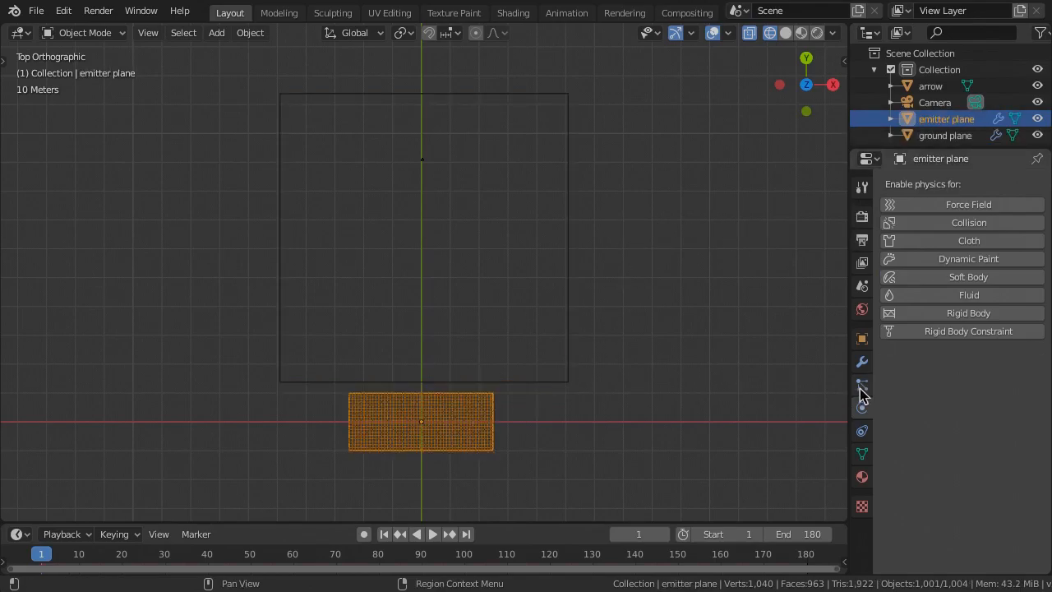
left_click(861, 385)
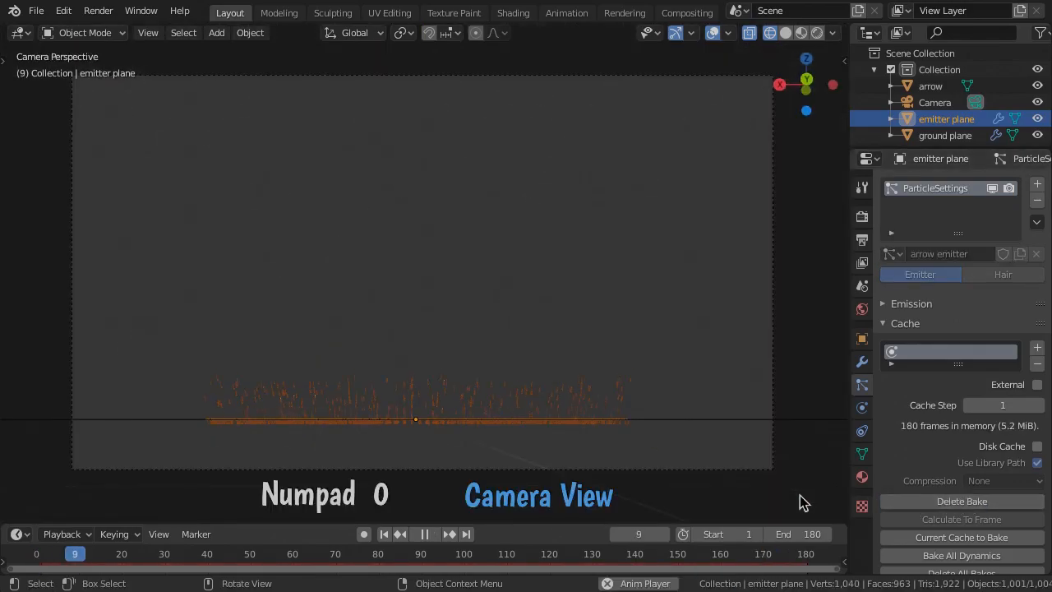
Preview the arrows from the camera, set timeline End to 60, and rewind to frame 1.
key("Space")
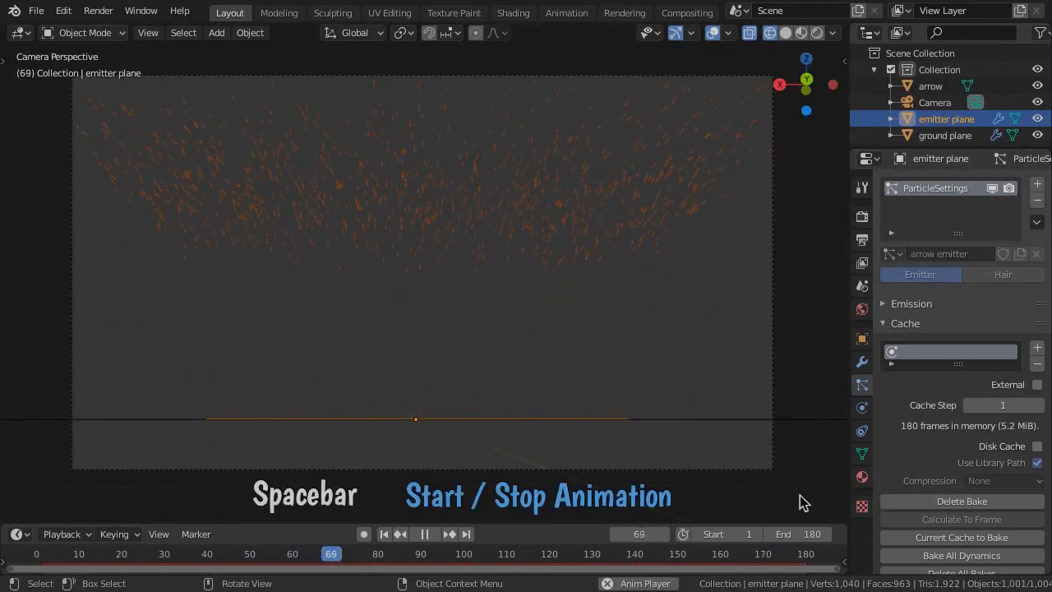
key("space")
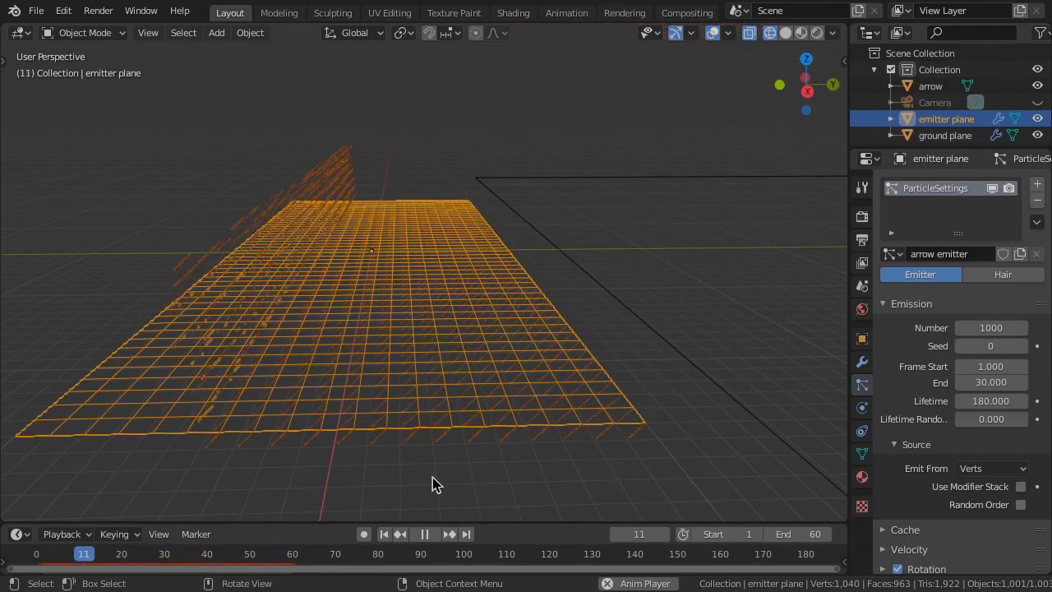
left_click(383, 534)
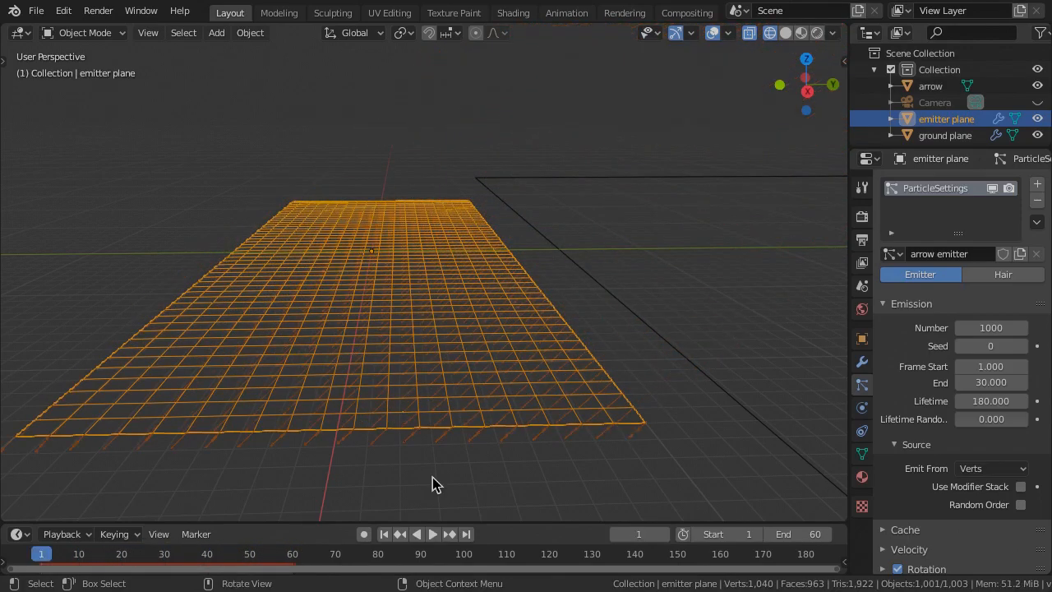
Enter edit mode on the emitter plane with Developer Extras and vertex Indices shown.
key("Tab")
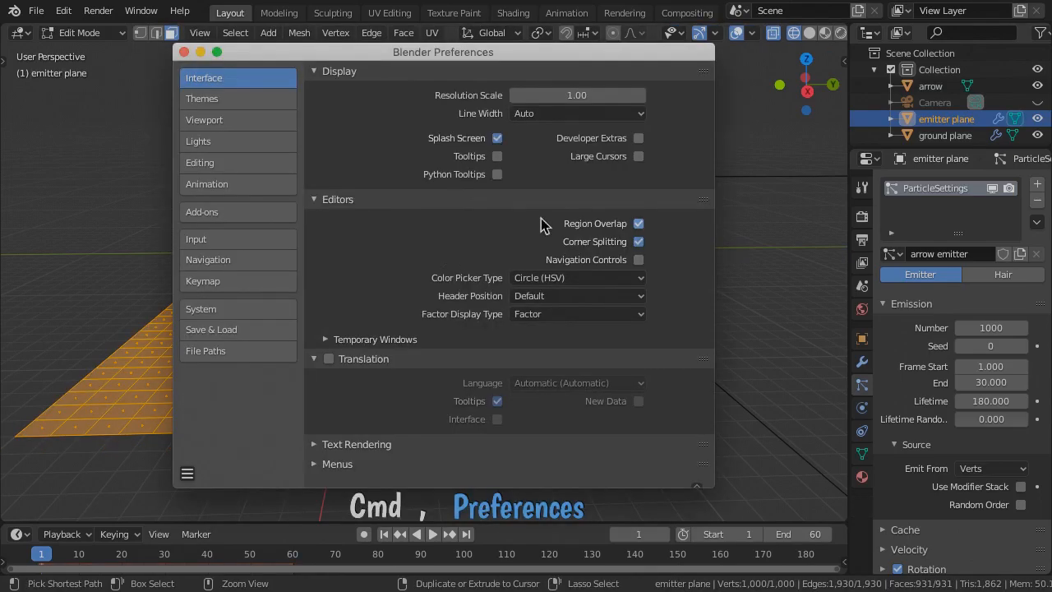
left_click(637, 138)
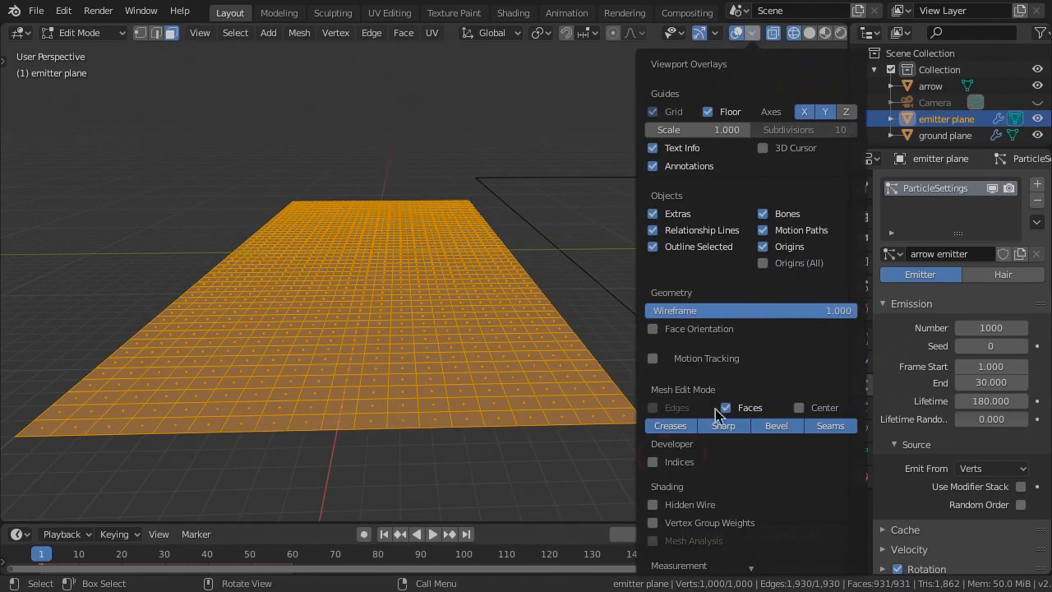
left_click(653, 461)
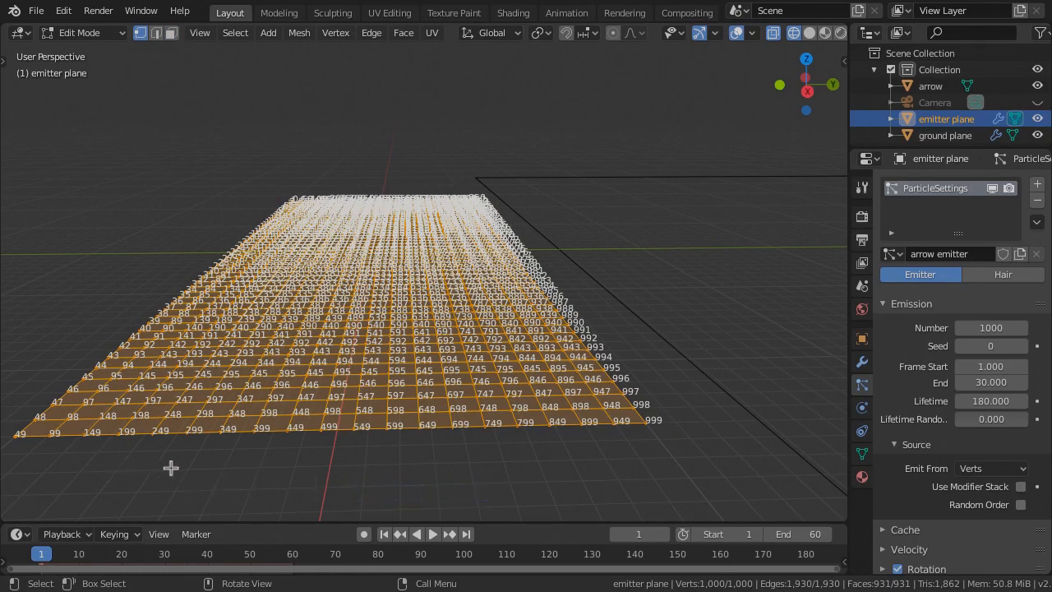
mouse_move(526, 463)
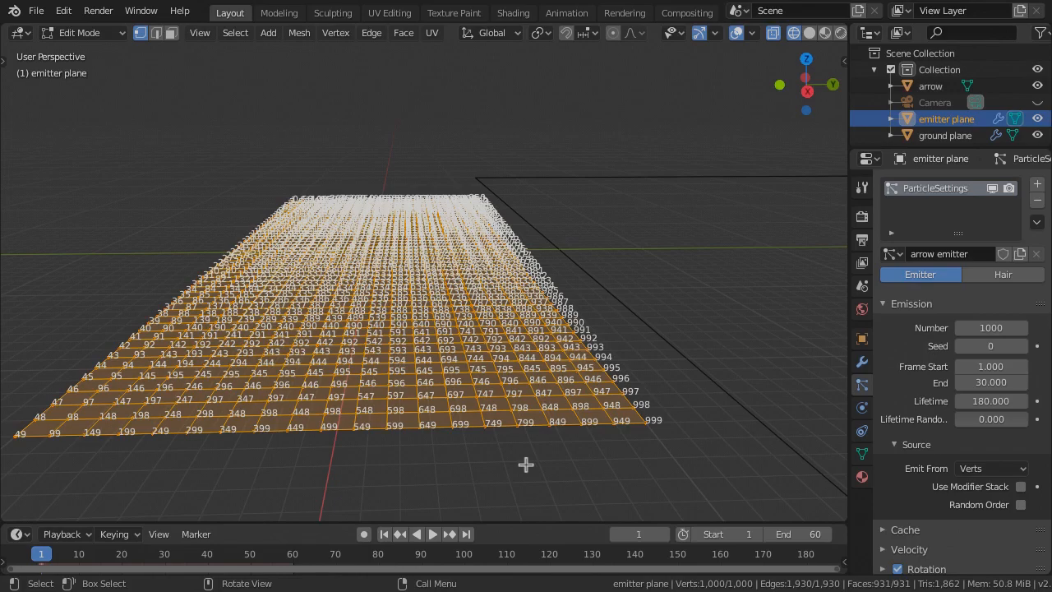
Select all vertices, re-sort them via Sort Elements, then Randomize their order.
key("a")
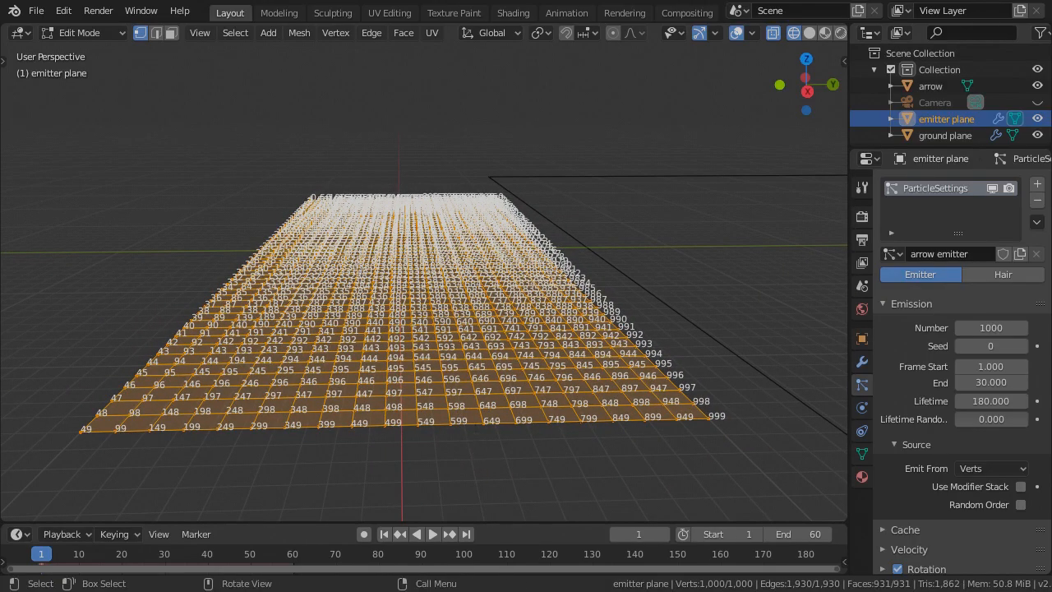
left_click(299, 33)
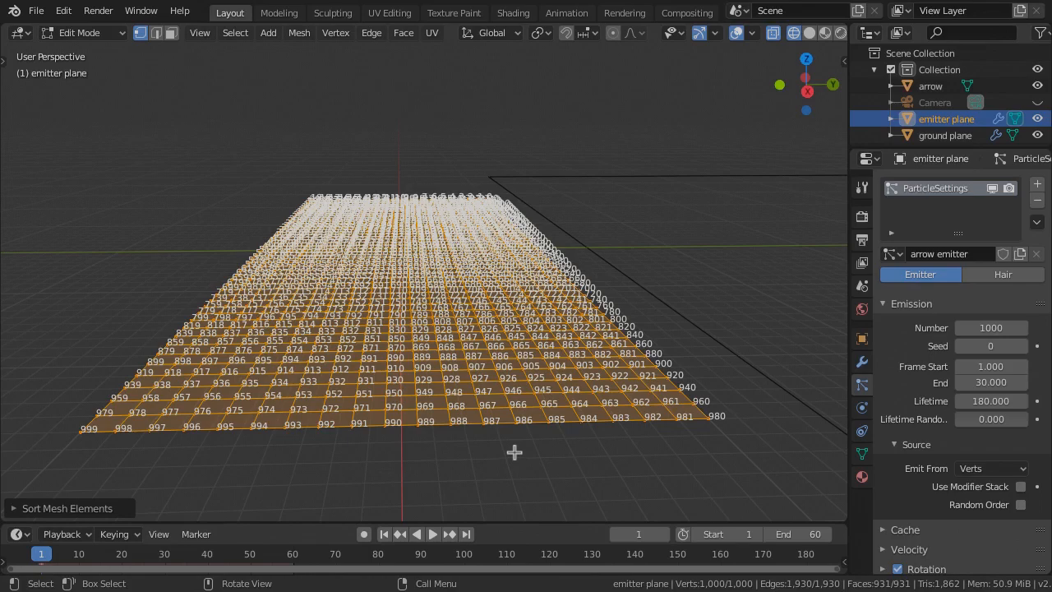
mouse_move(86, 513)
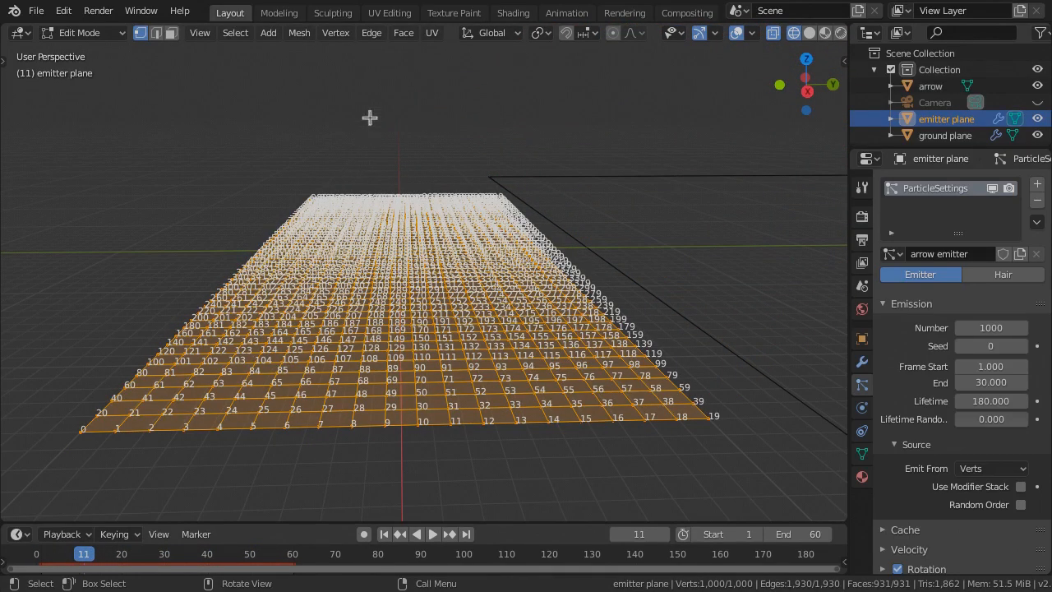
left_click(300, 33)
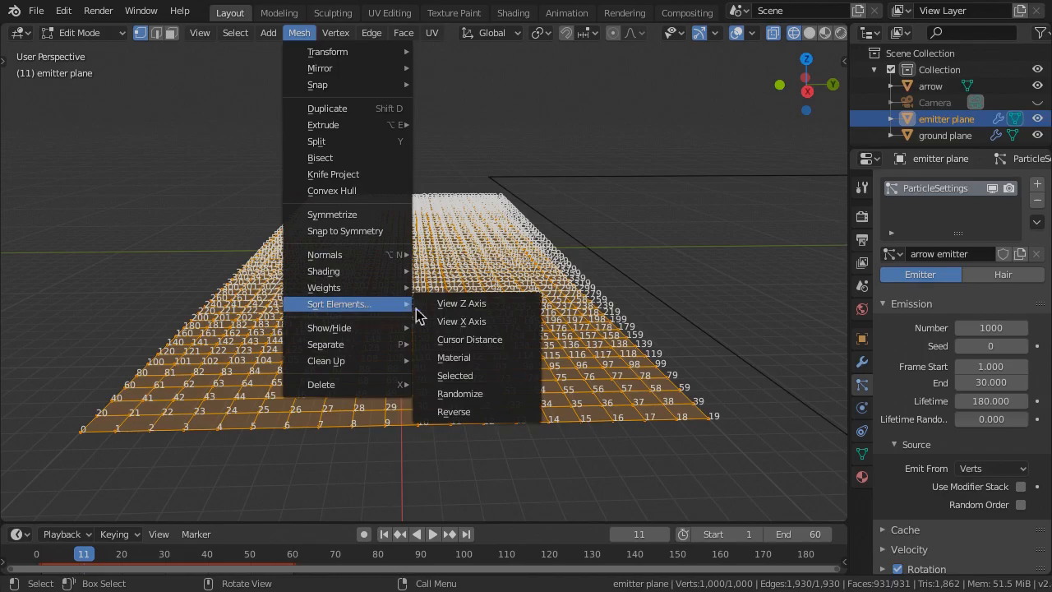
left_click(461, 393)
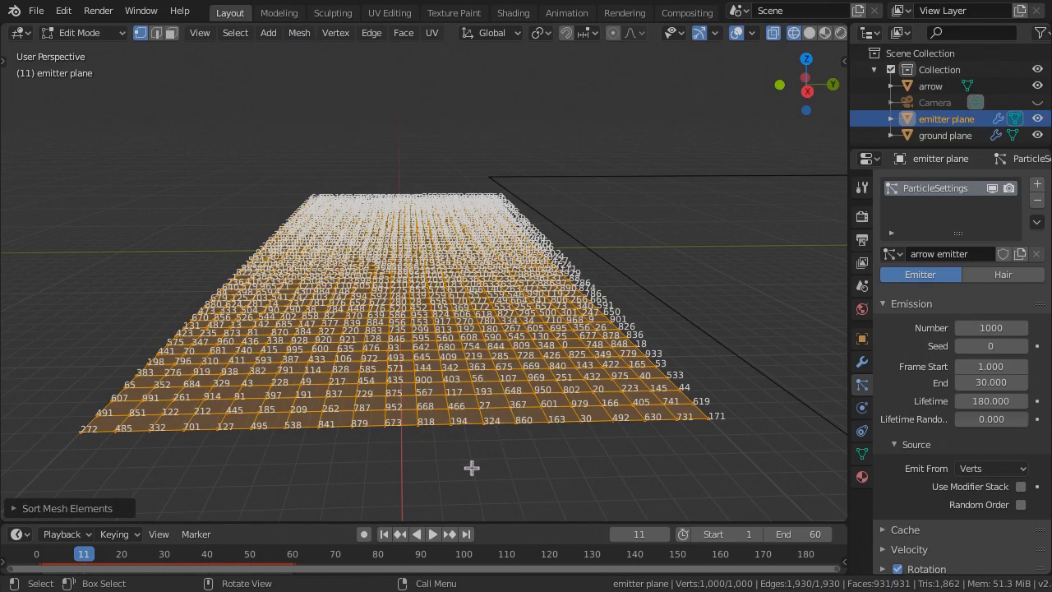